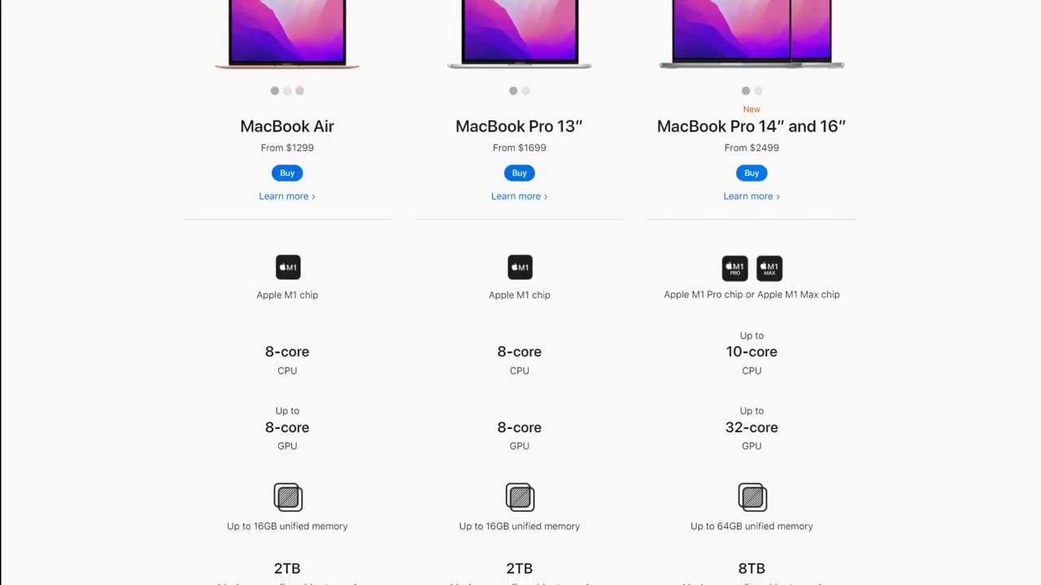
scroll("down", 3)
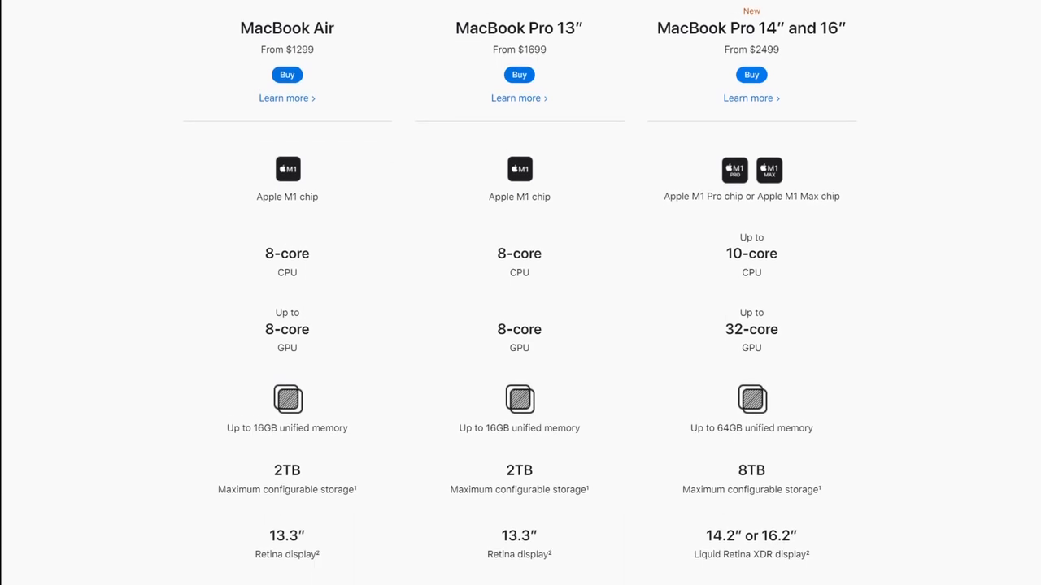
scroll("down", 3)
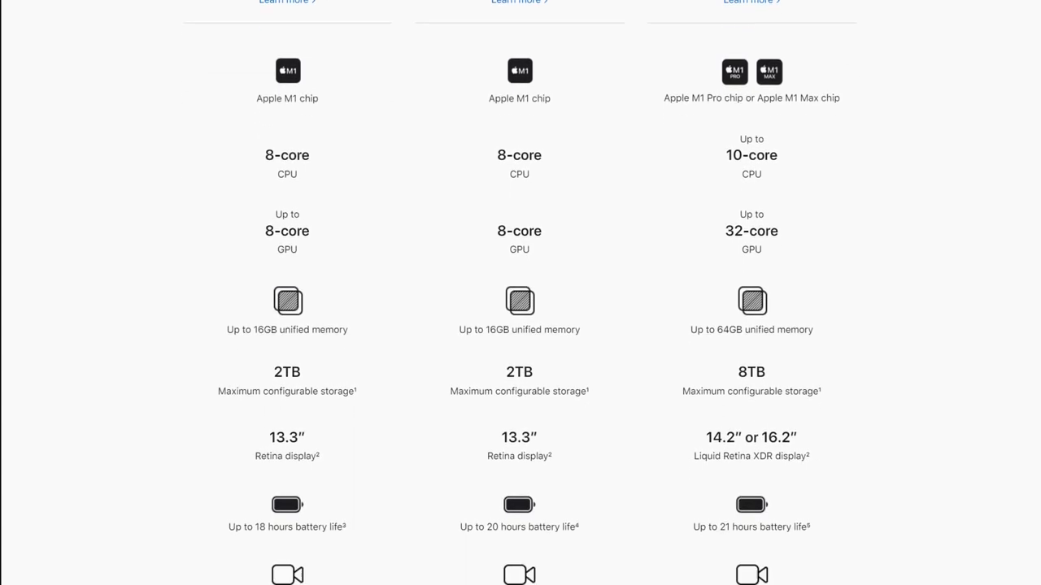
scroll("down", 3)
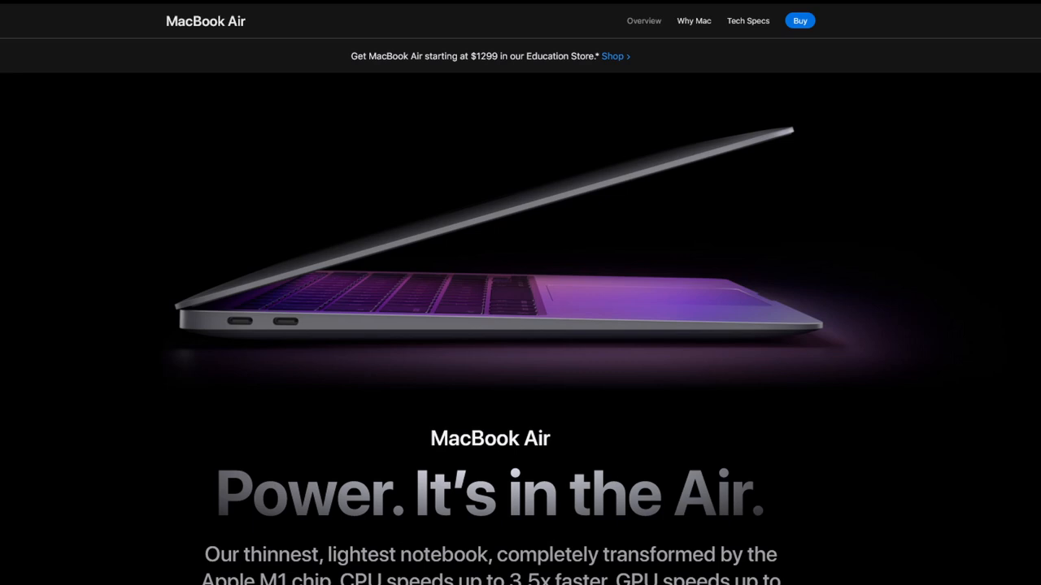
scroll("down", 3)
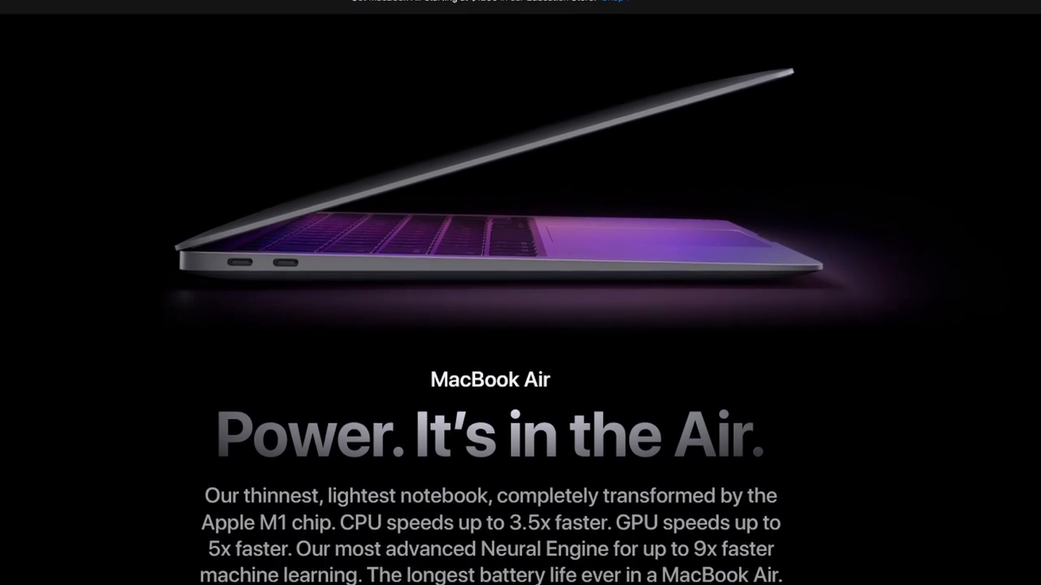
scroll("down", 3)
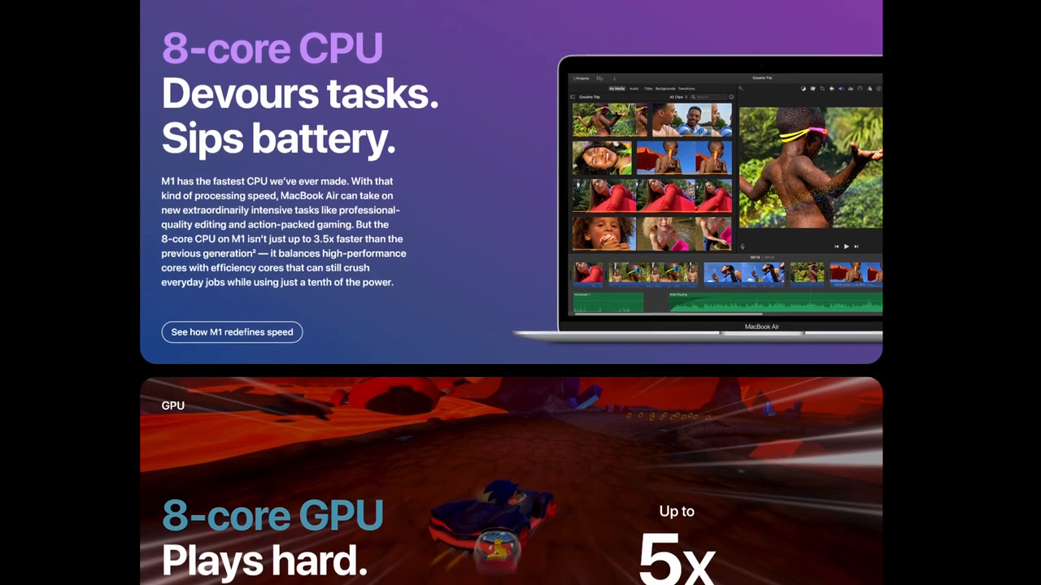
scroll("down", 3)
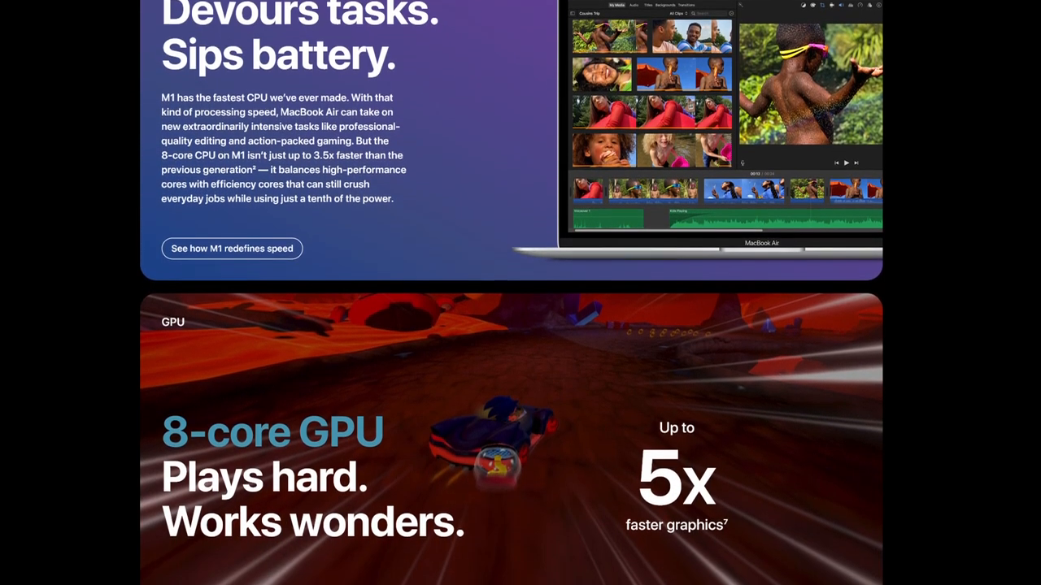
scroll("down", 3)
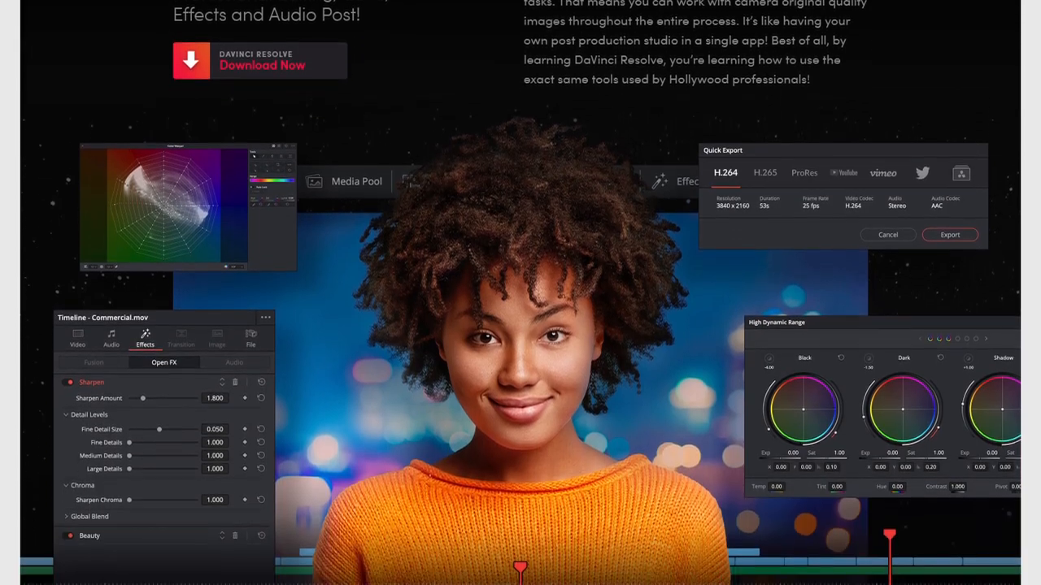
scroll("down", 3)
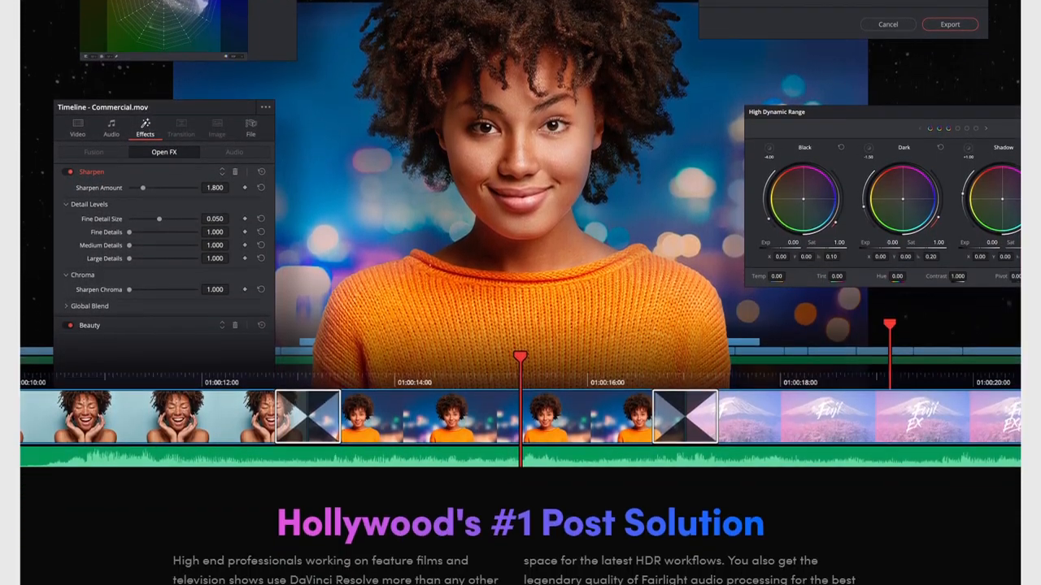
scroll("down", 3)
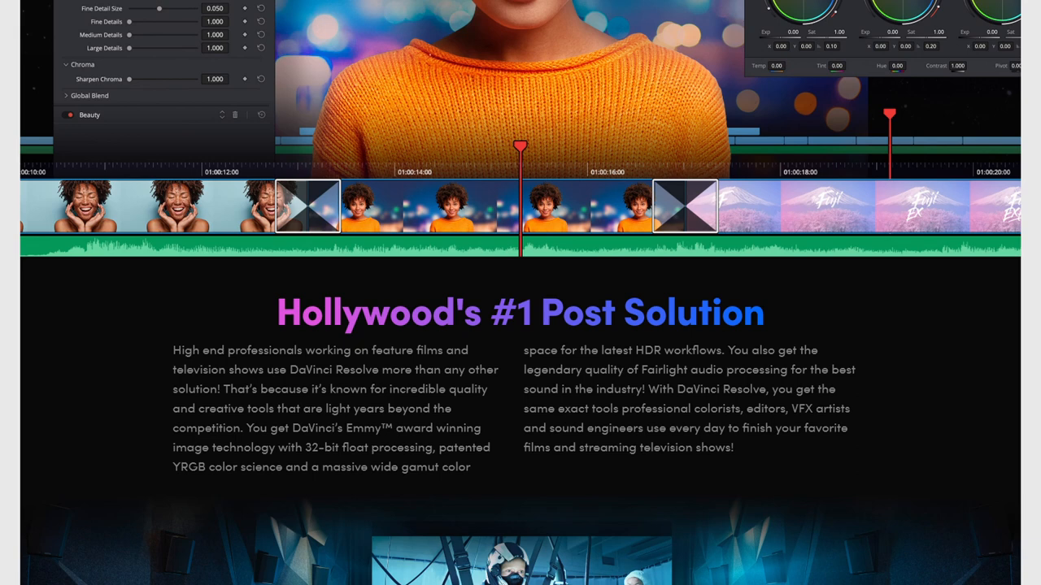
scroll("down", 3)
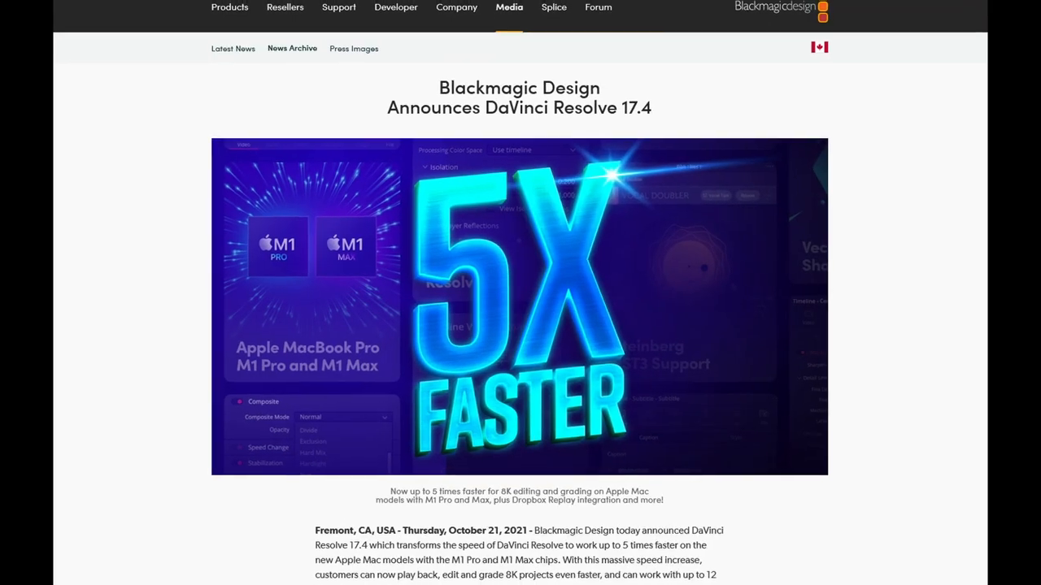
scroll("down", 3)
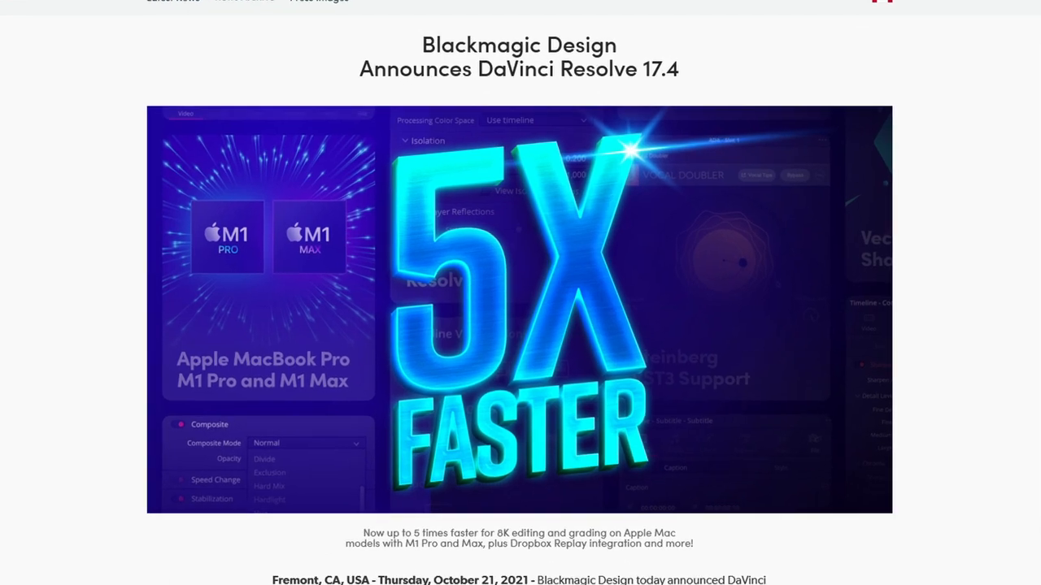
scroll("down", 3)
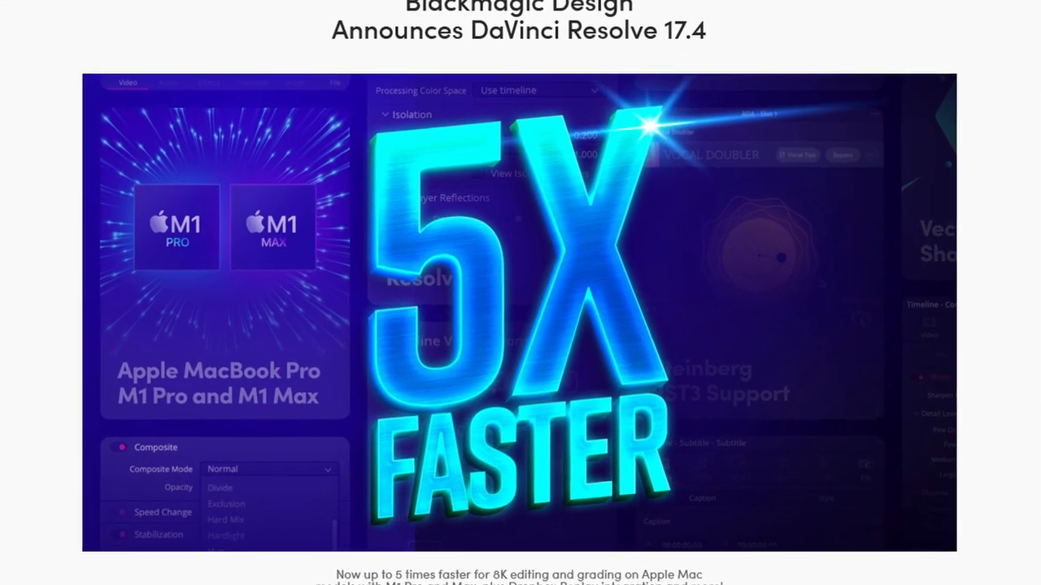
scroll("down", 3)
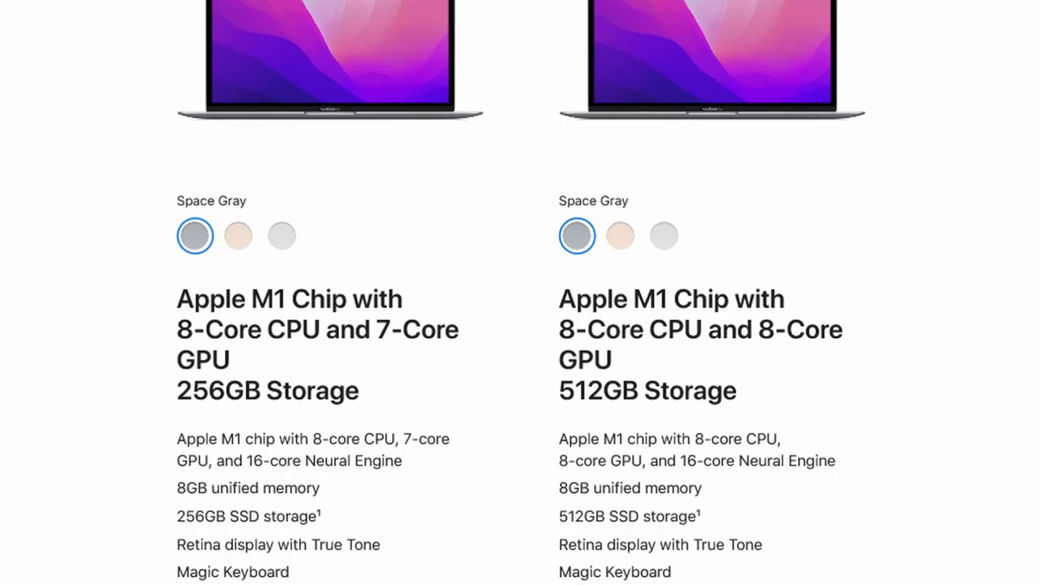
scroll("down", 3)
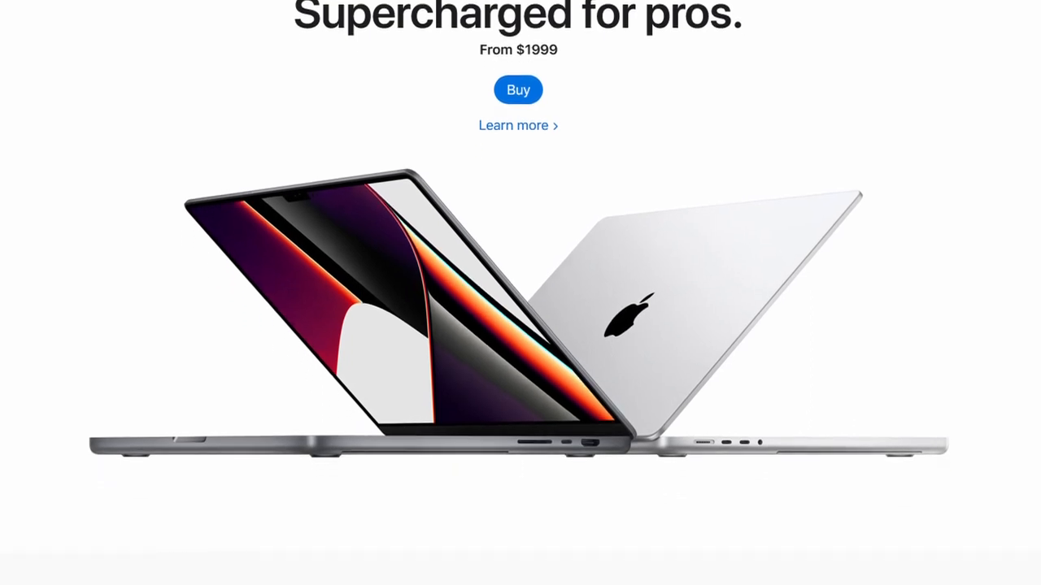
scroll("down", 3)
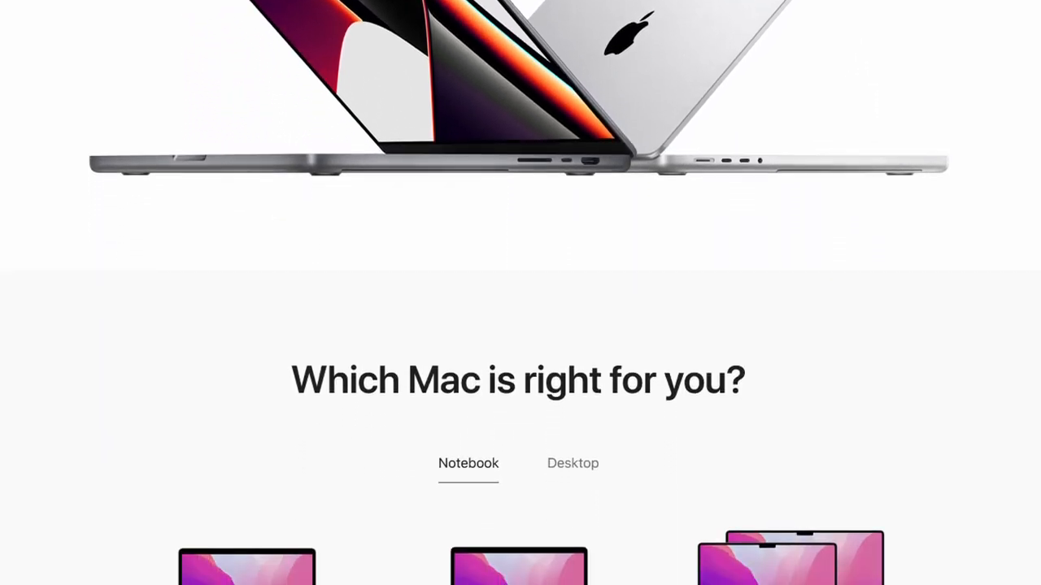
scroll("down", 3)
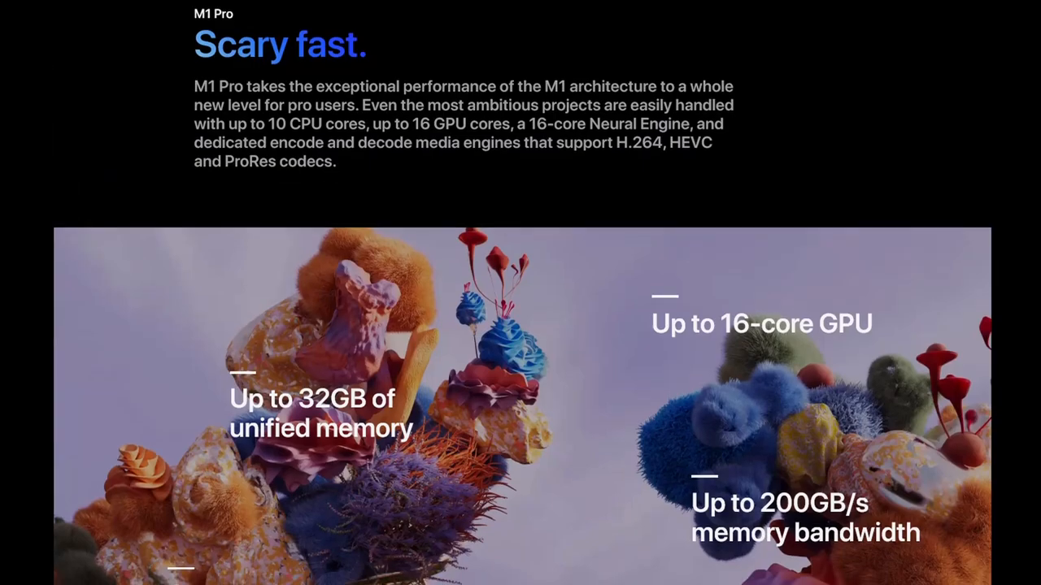
scroll("down", 3)
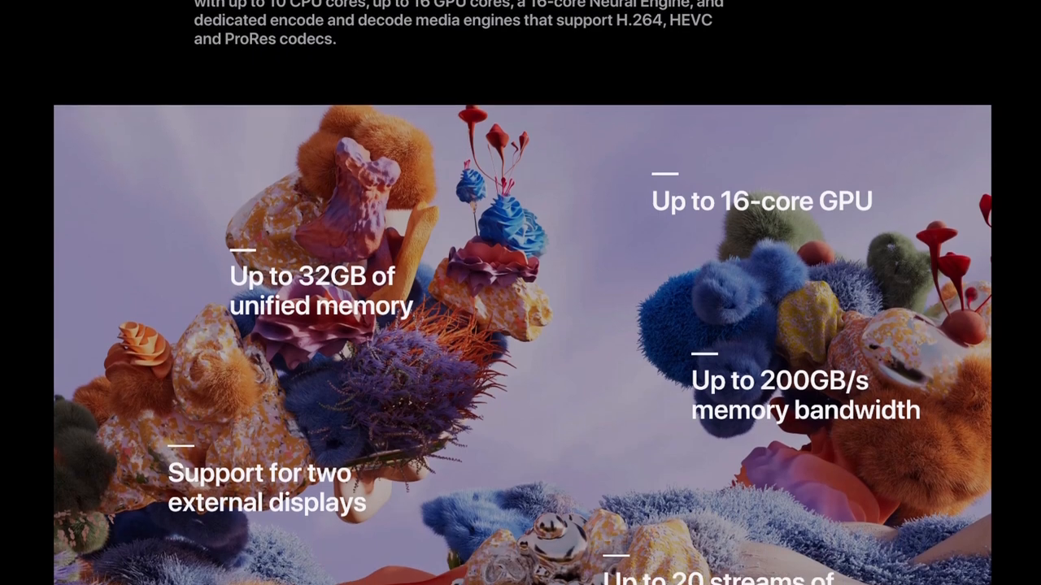
scroll("down", 3)
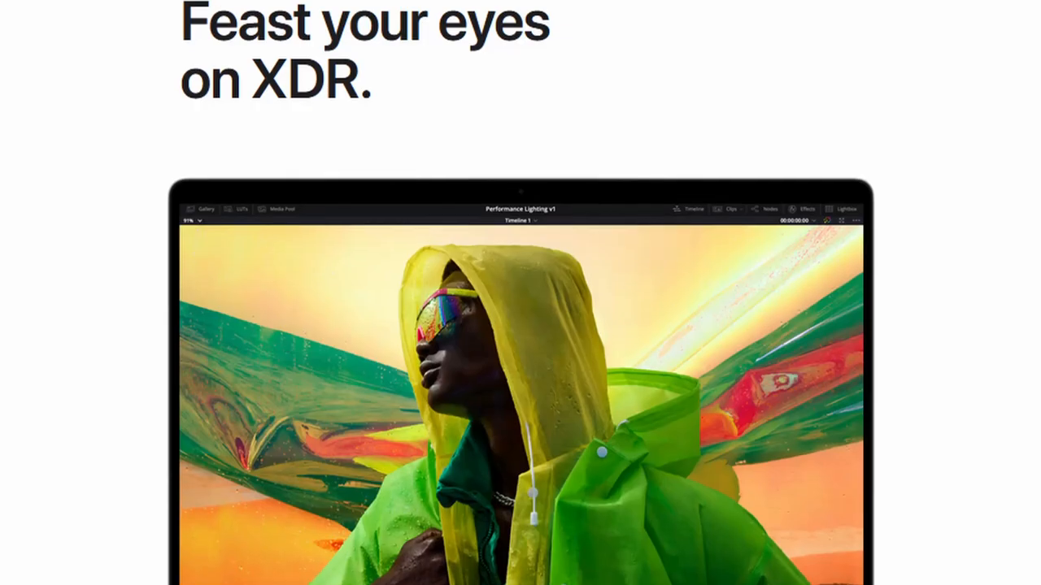
scroll("down", 3)
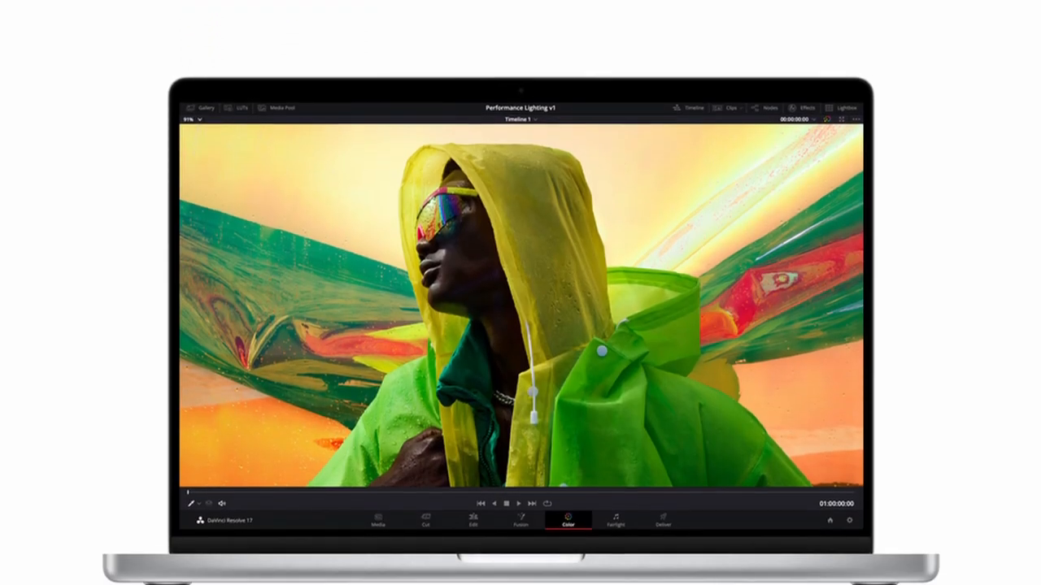
scroll("down", 3)
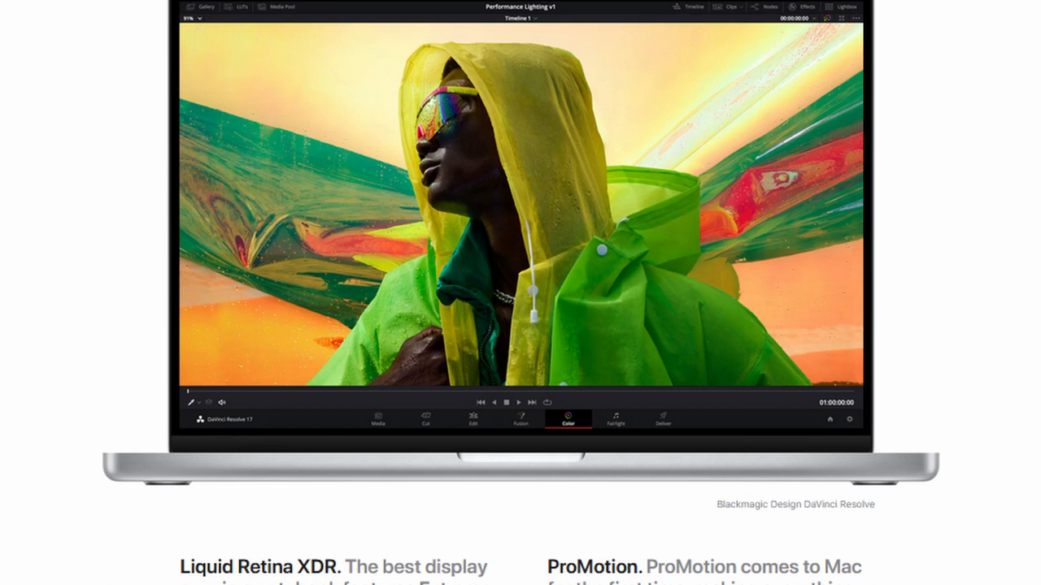
scroll("down", 3)
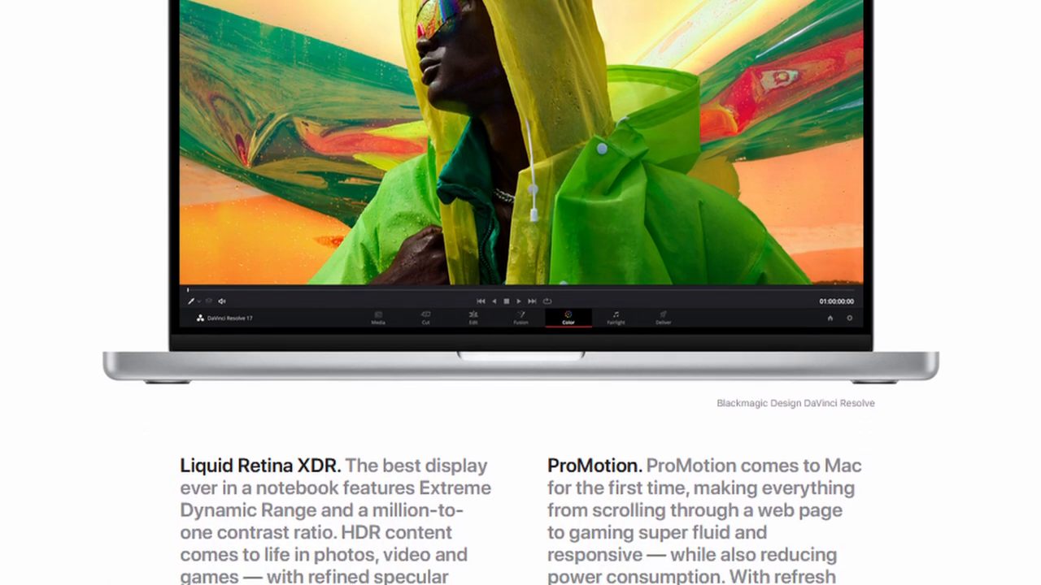
scroll("down", 3)
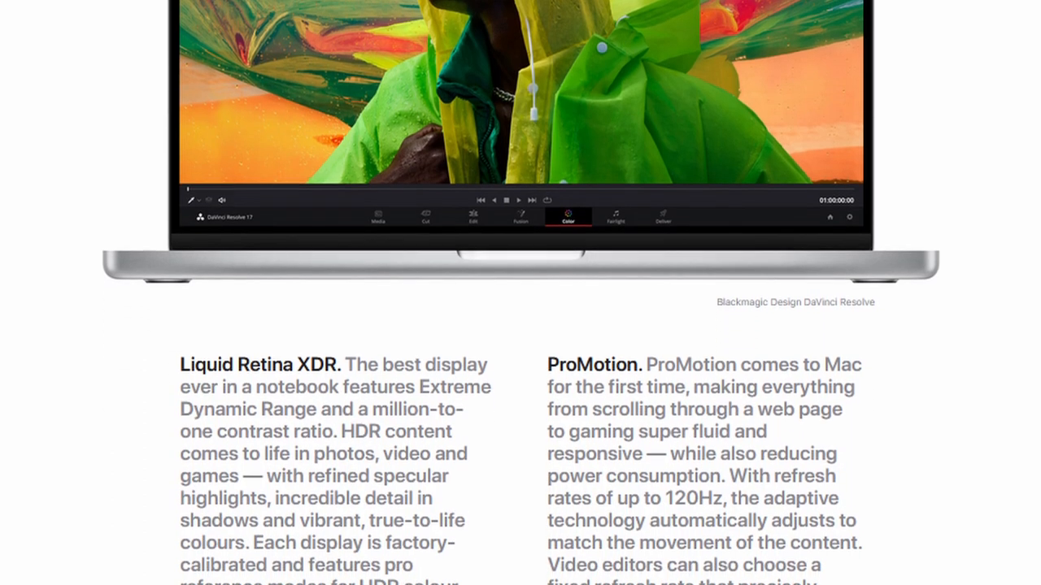
scroll("down", 3)
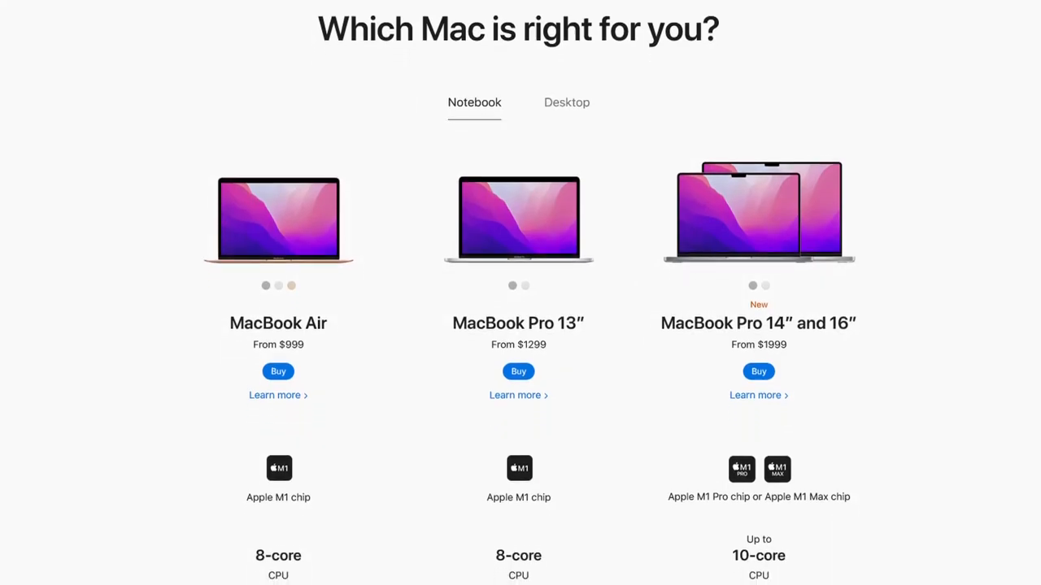
scroll("down", 3)
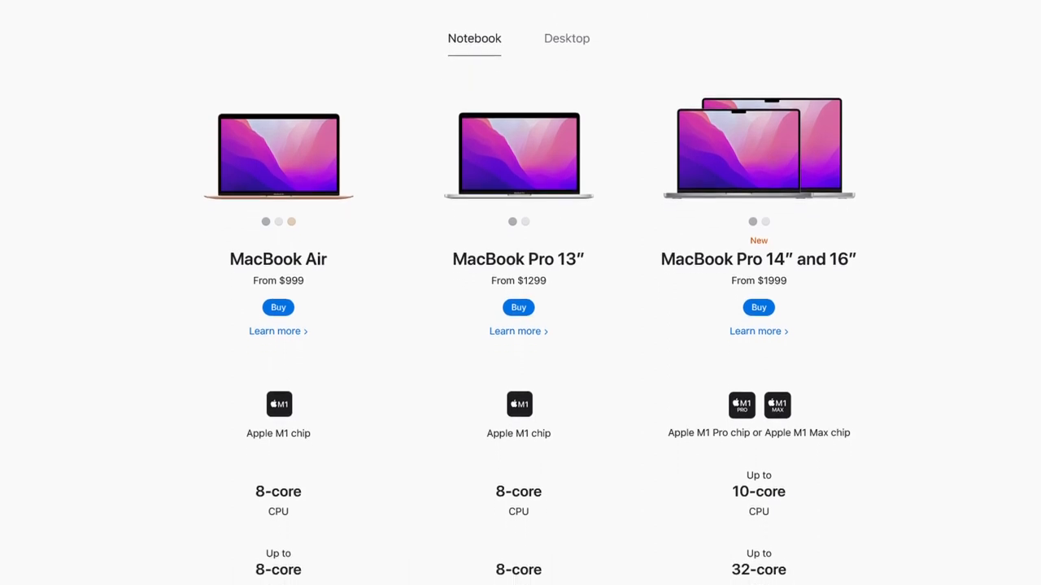
scroll("down", 3)
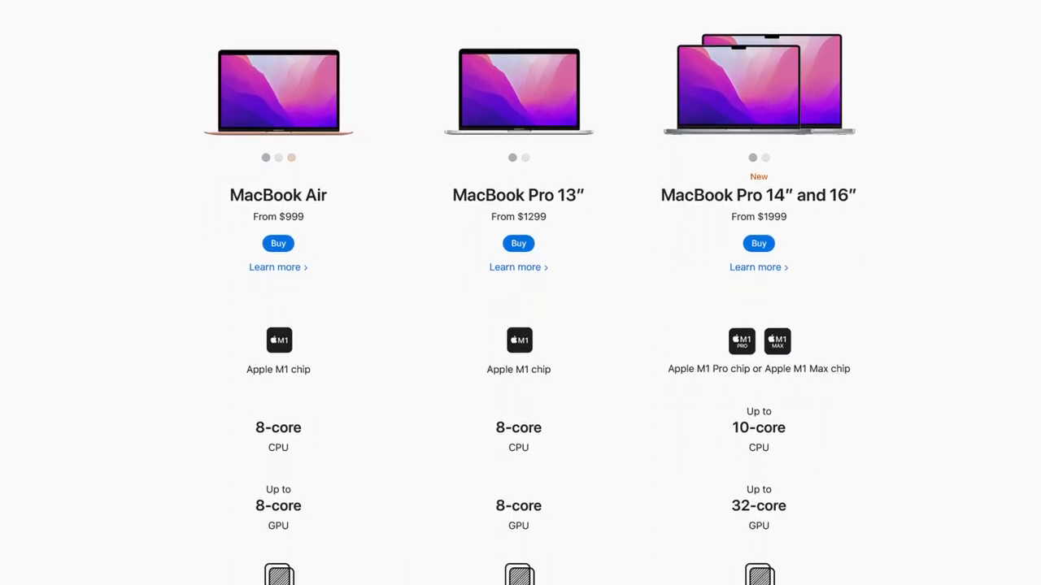
scroll("down", 3)
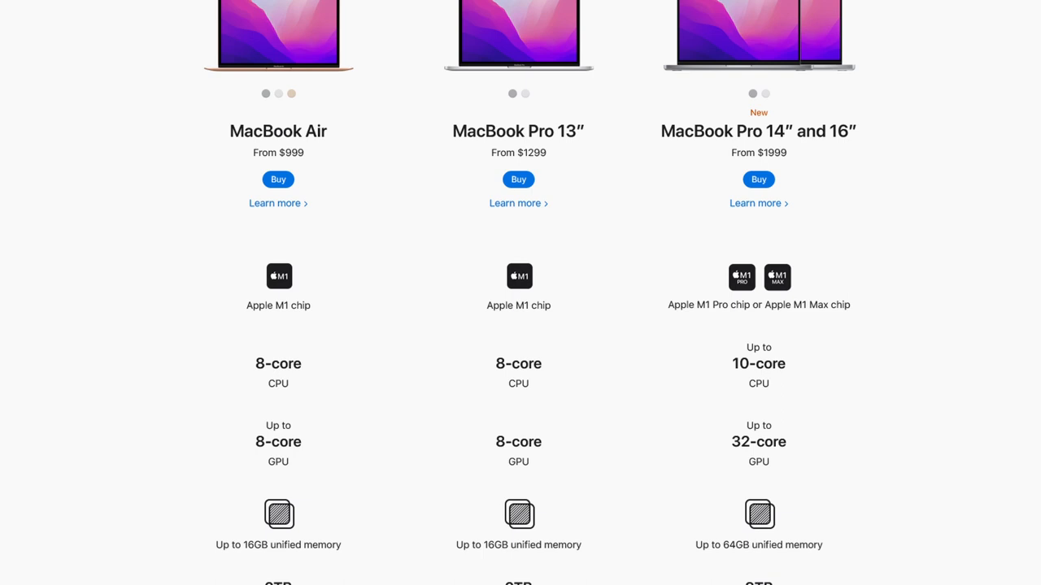
scroll("down", 3)
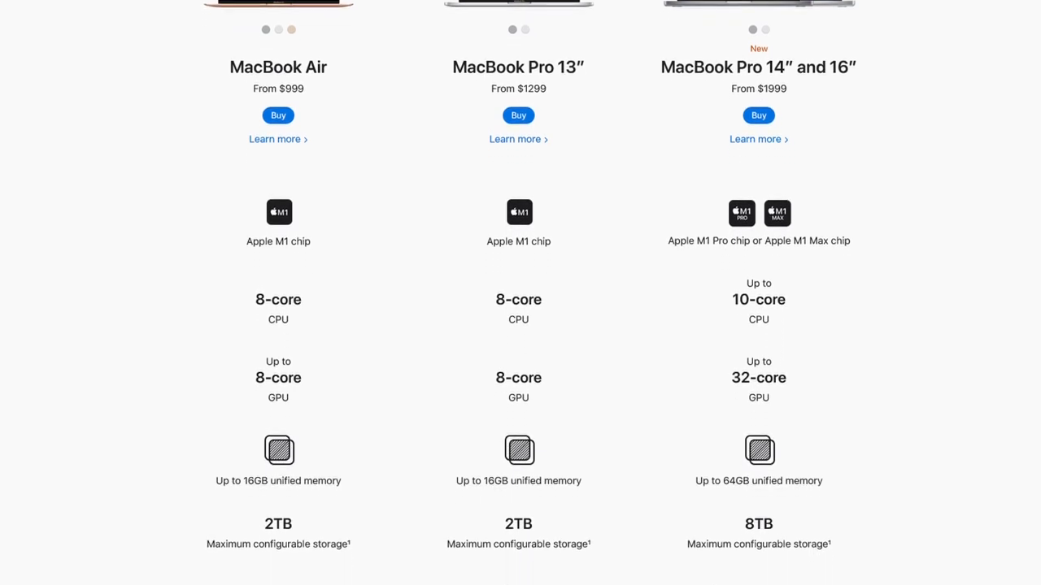
scroll("down", 3)
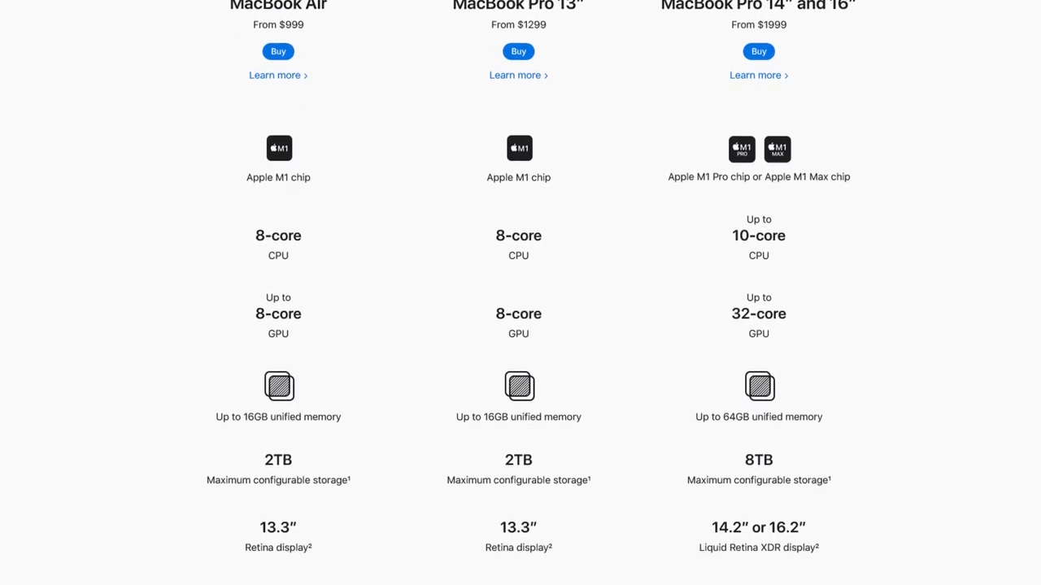
scroll("down", 3)
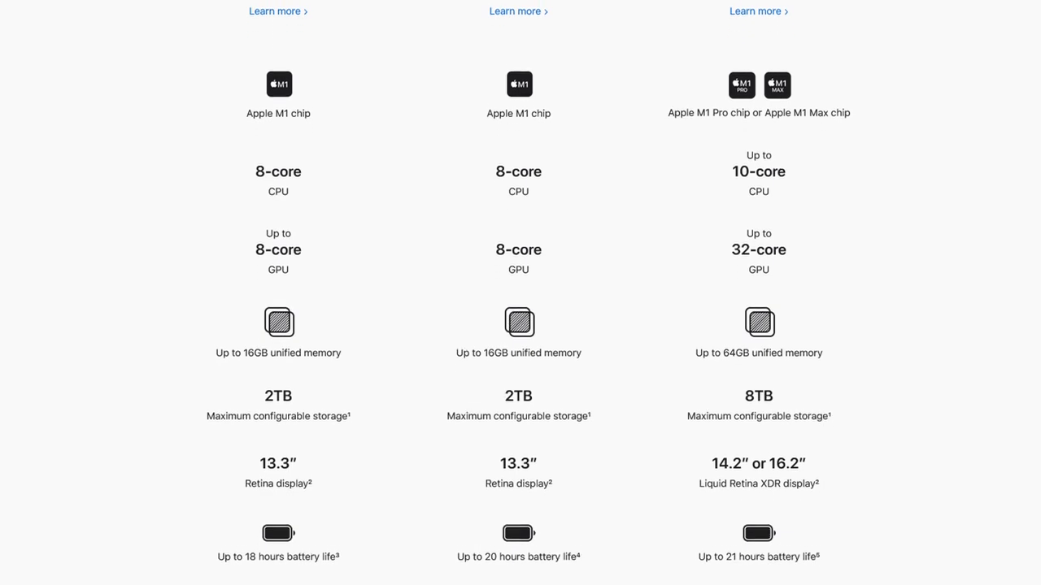
scroll("down", 3)
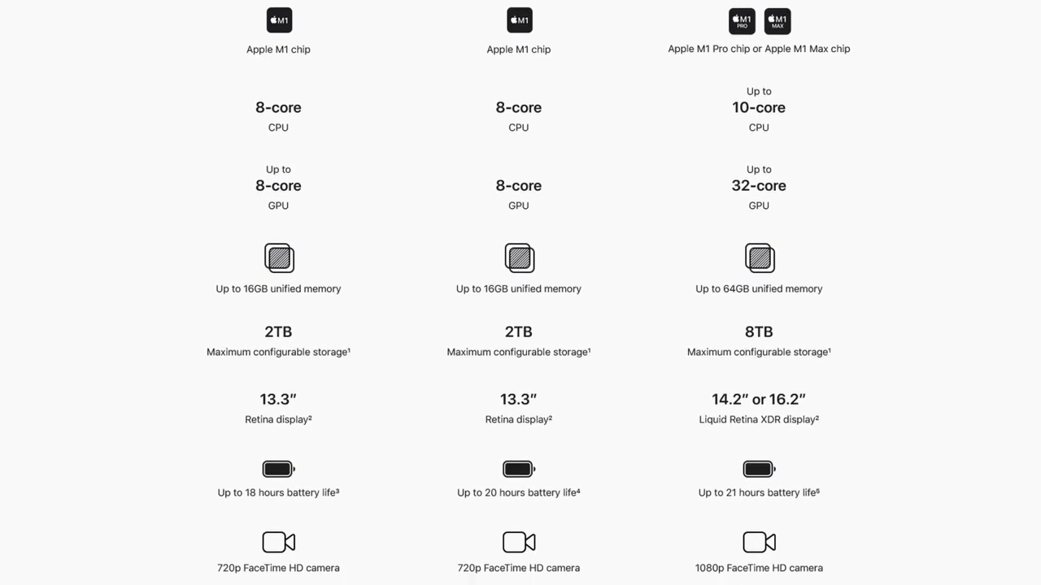
scroll("down", 3)
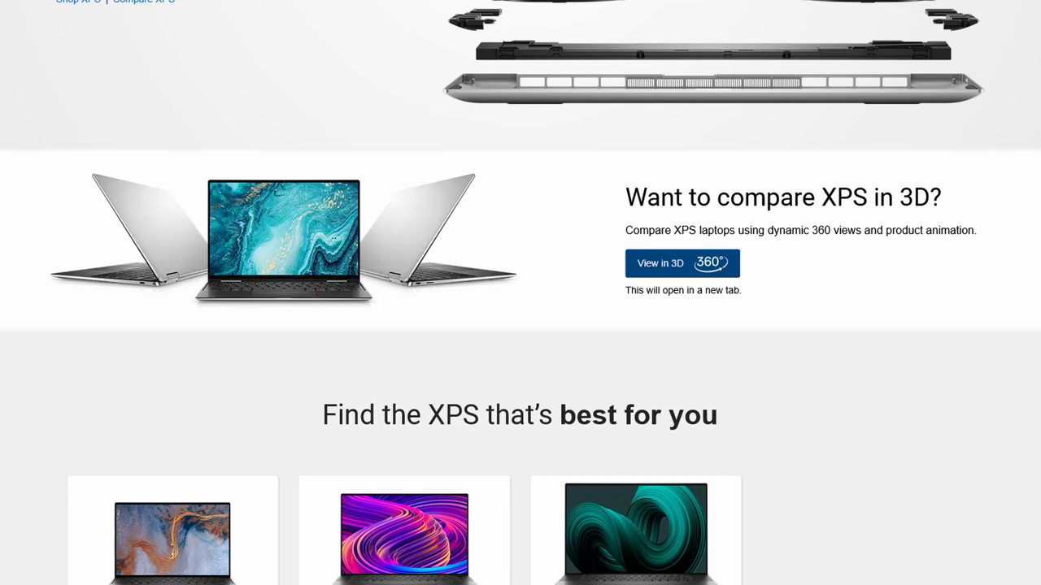
scroll("down", 3)
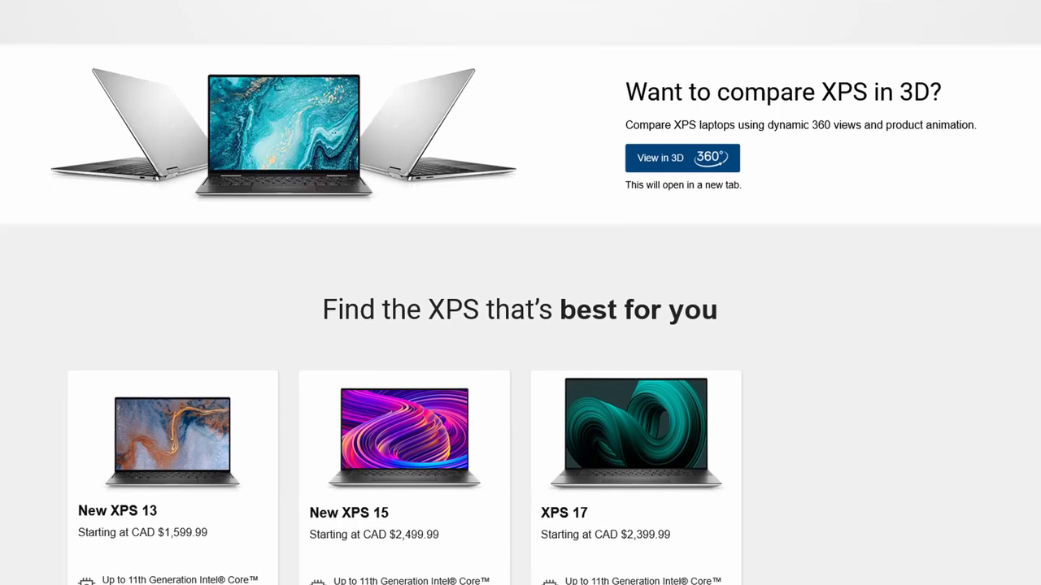
scroll("down", 3)
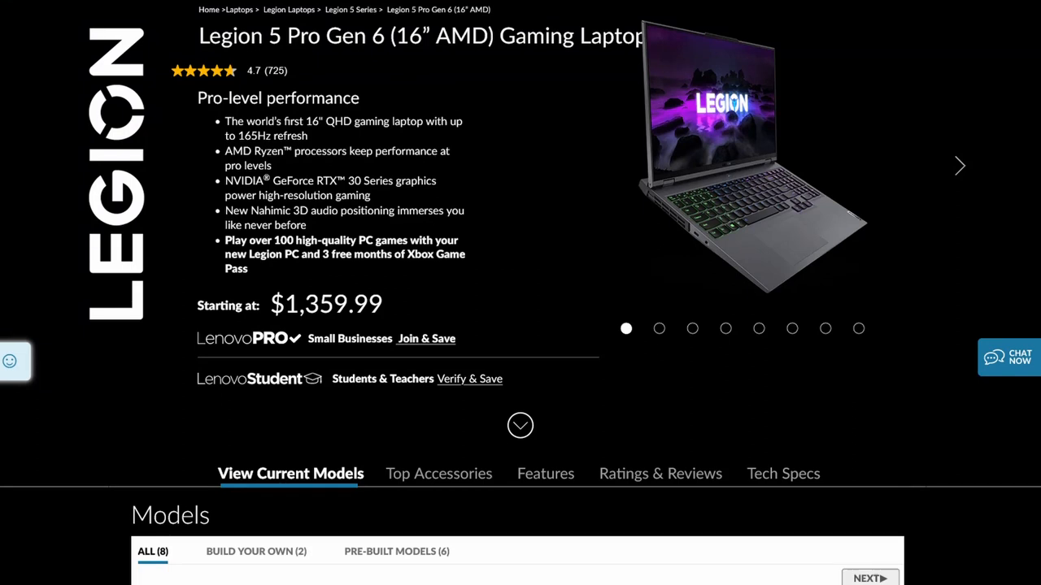
scroll("down", 3)
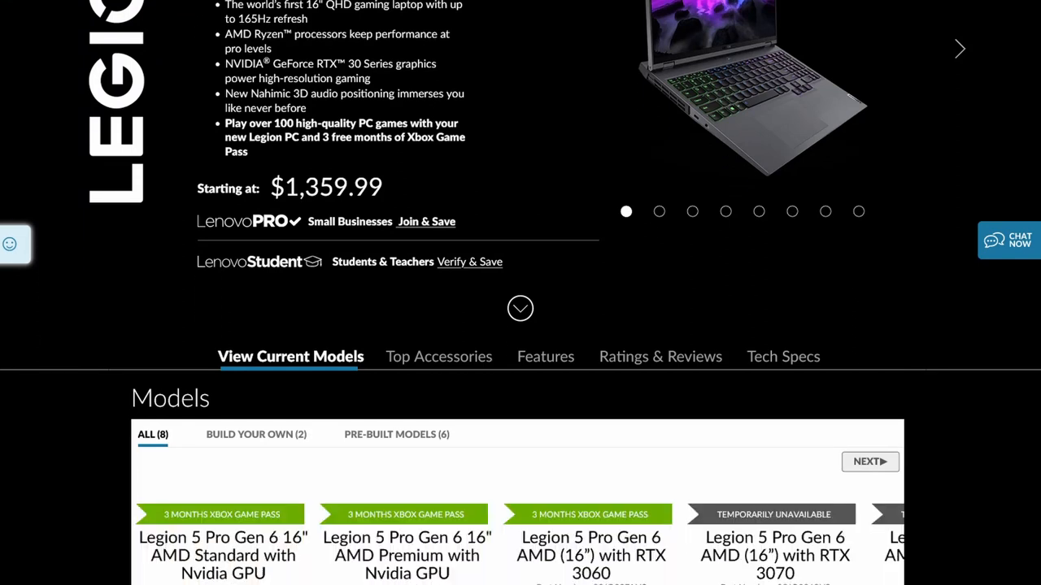
scroll("down", 3)
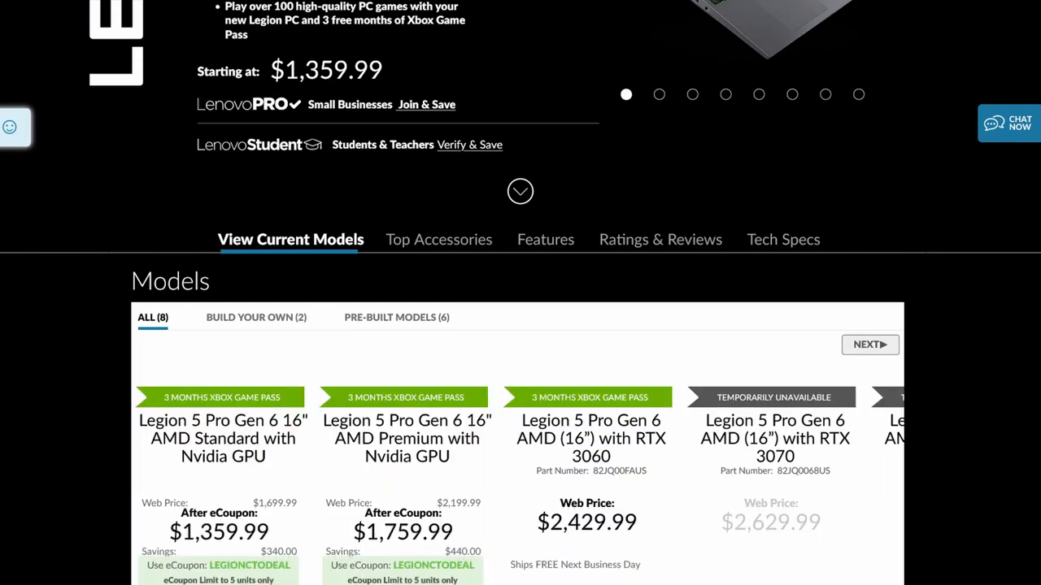
scroll("down", 3)
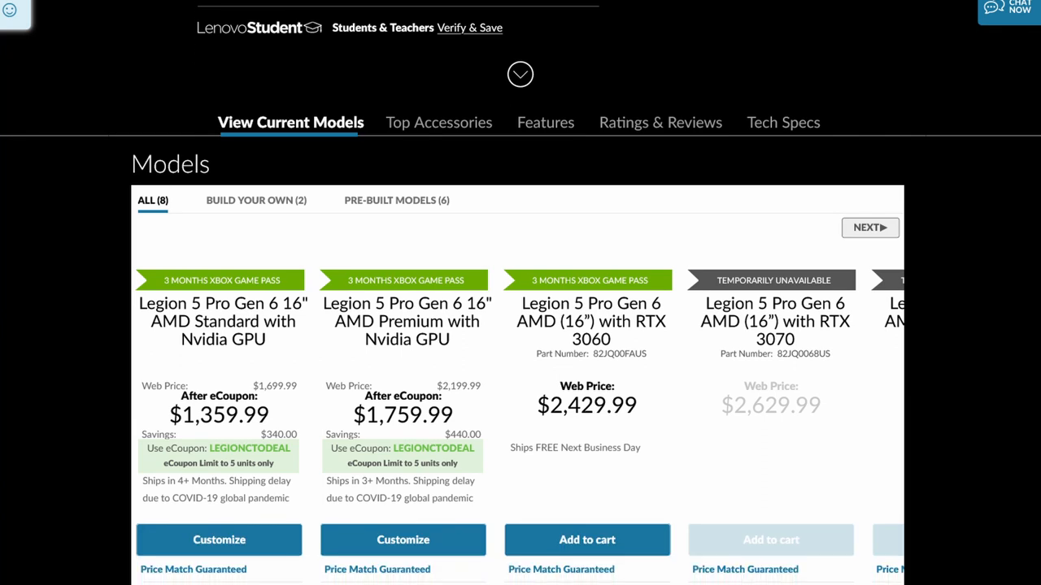
scroll("down", 3)
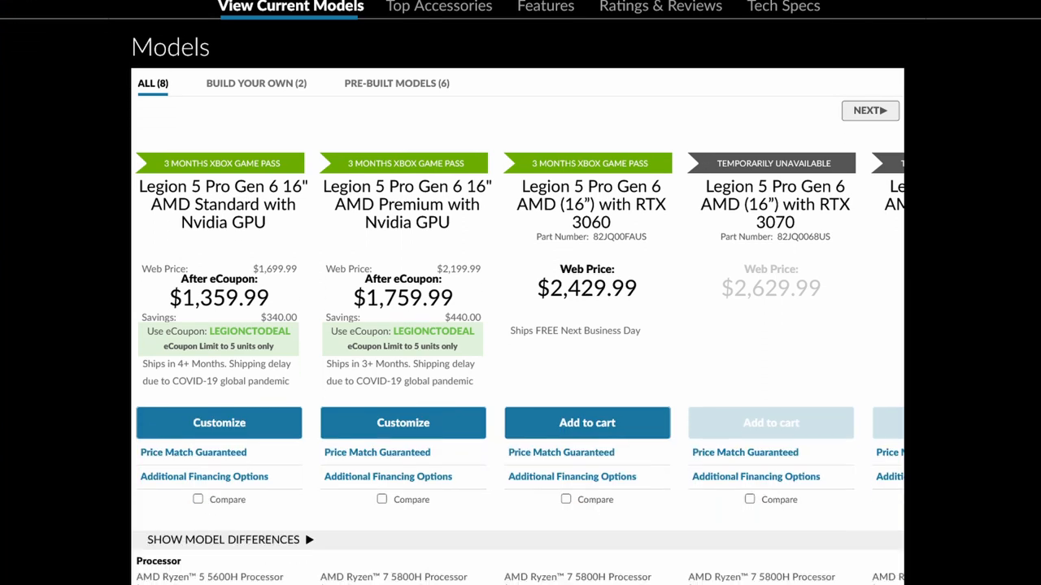
scroll("down", 3)
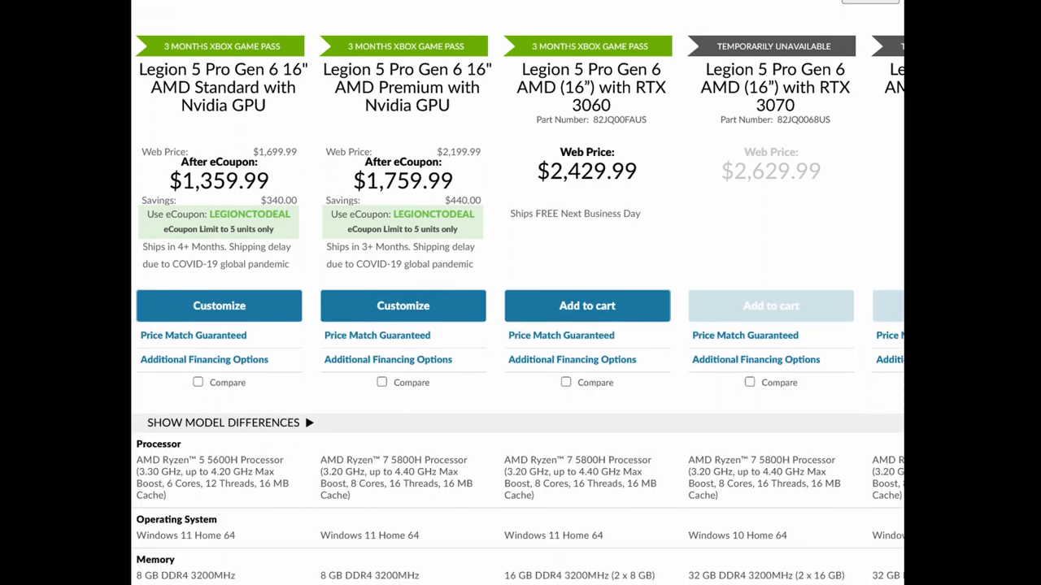
scroll("down", 3)
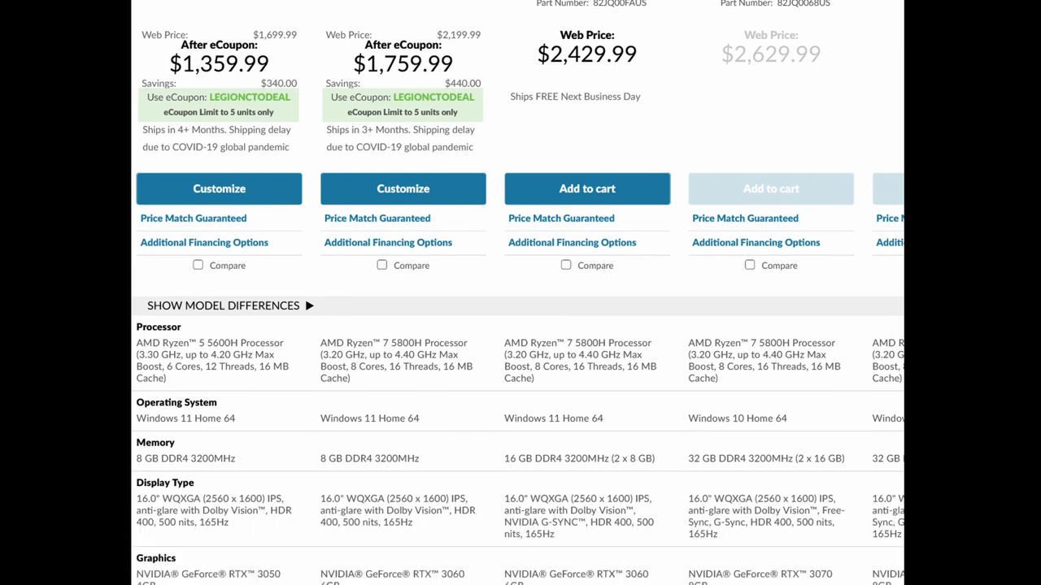
scroll("down", 3)
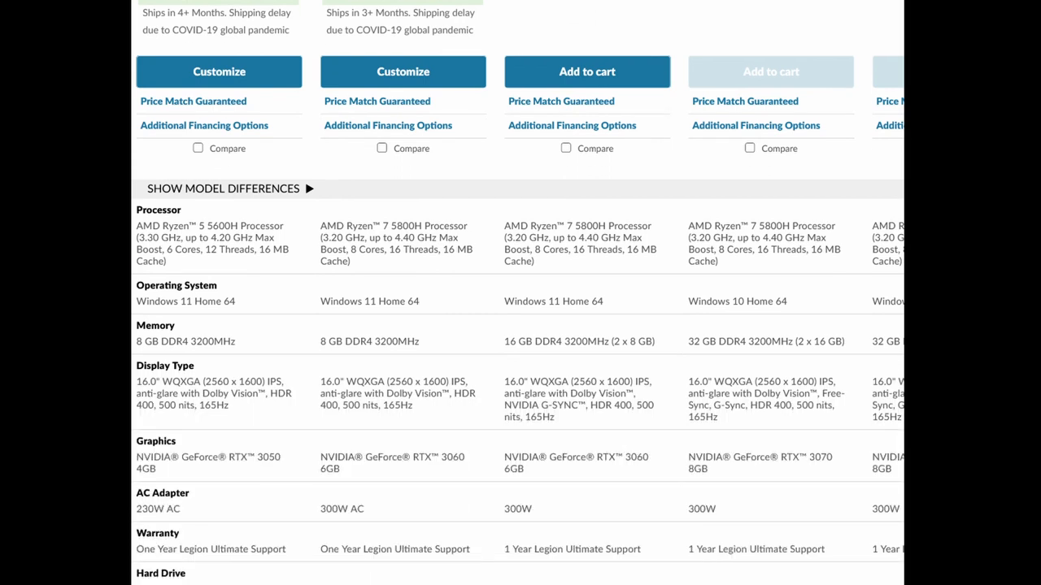
scroll("down", 3)
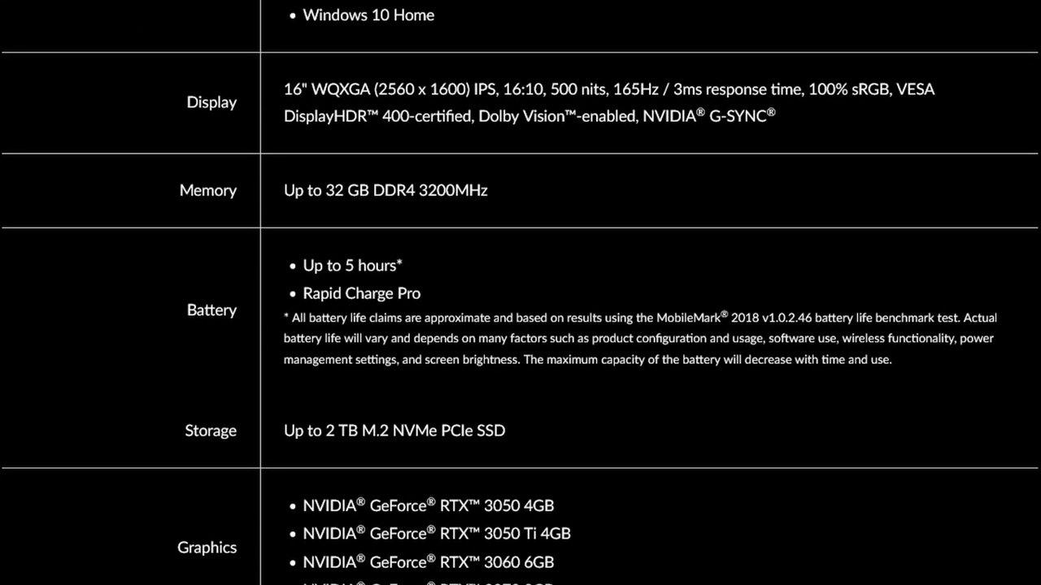
scroll("down", 3)
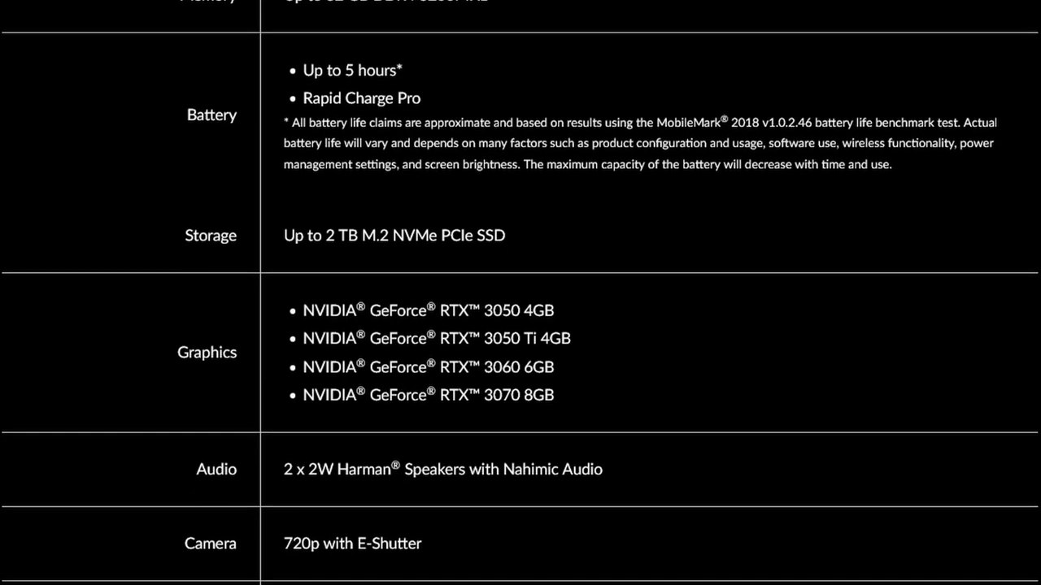
scroll("down", 3)
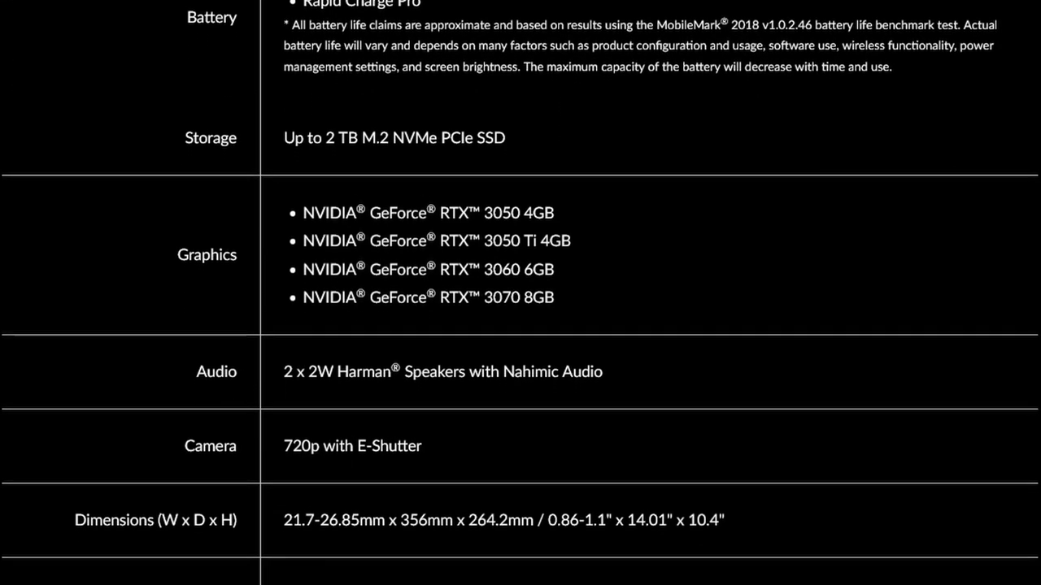
scroll("down", 3)
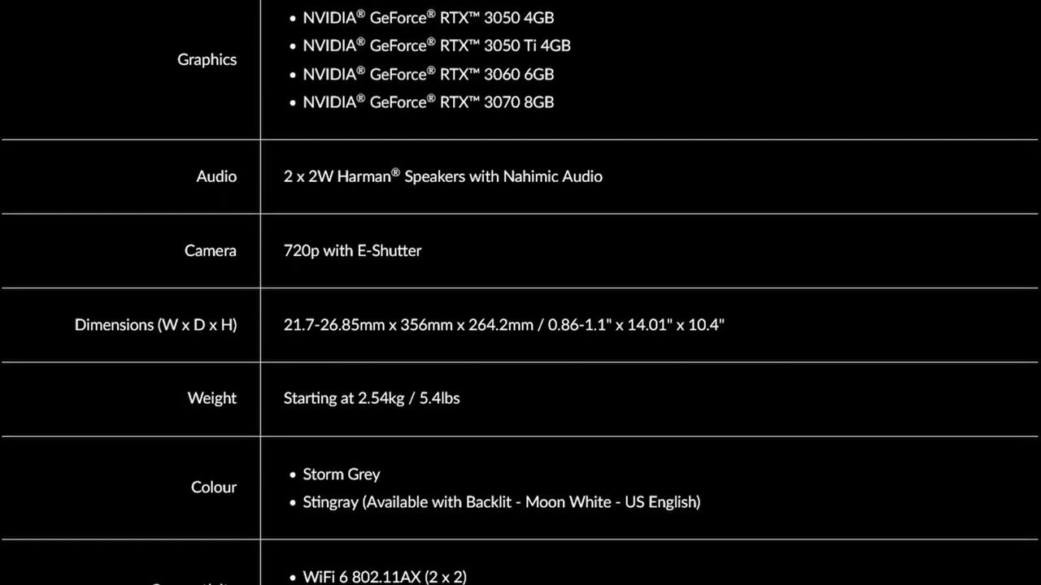
scroll("down", 3)
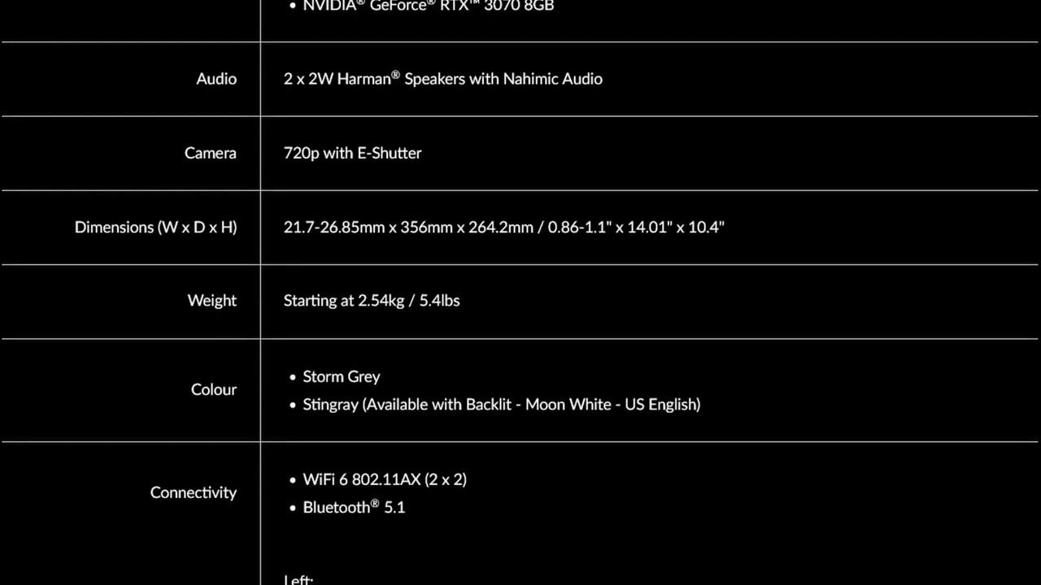
scroll("down", 3)
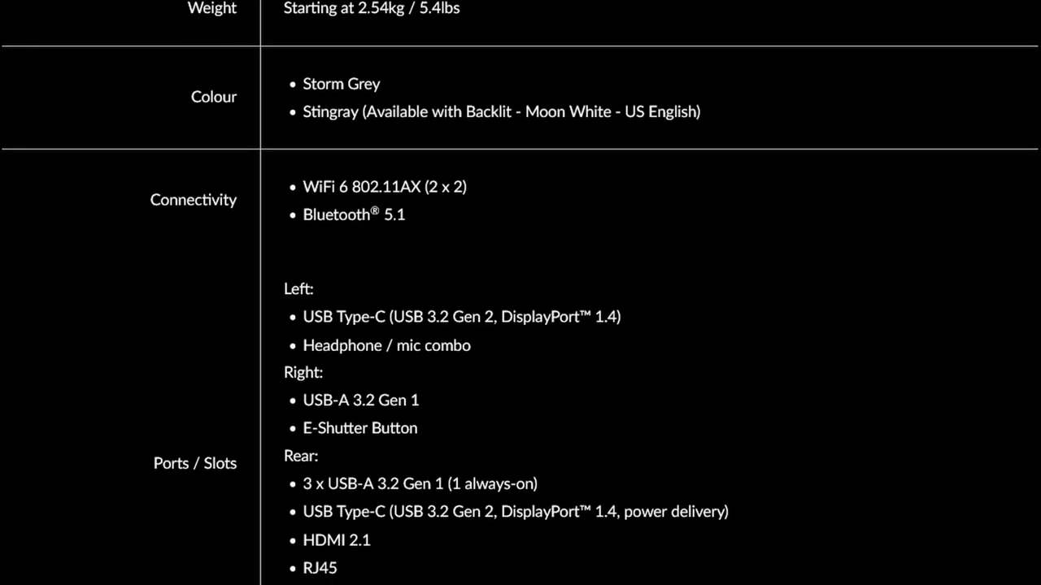
scroll("down", 3)
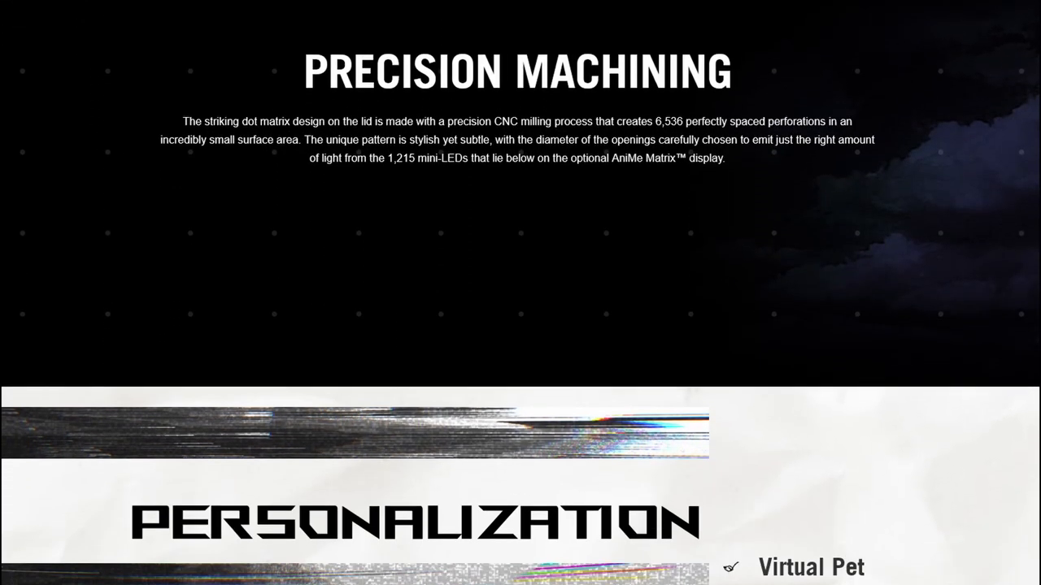
scroll("down", 3)
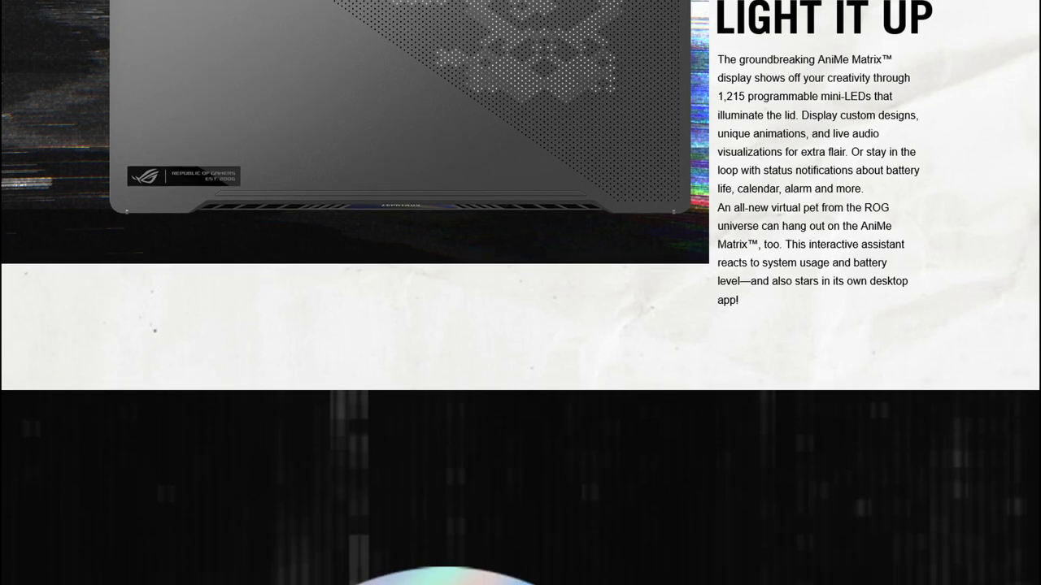
scroll("down", 3)
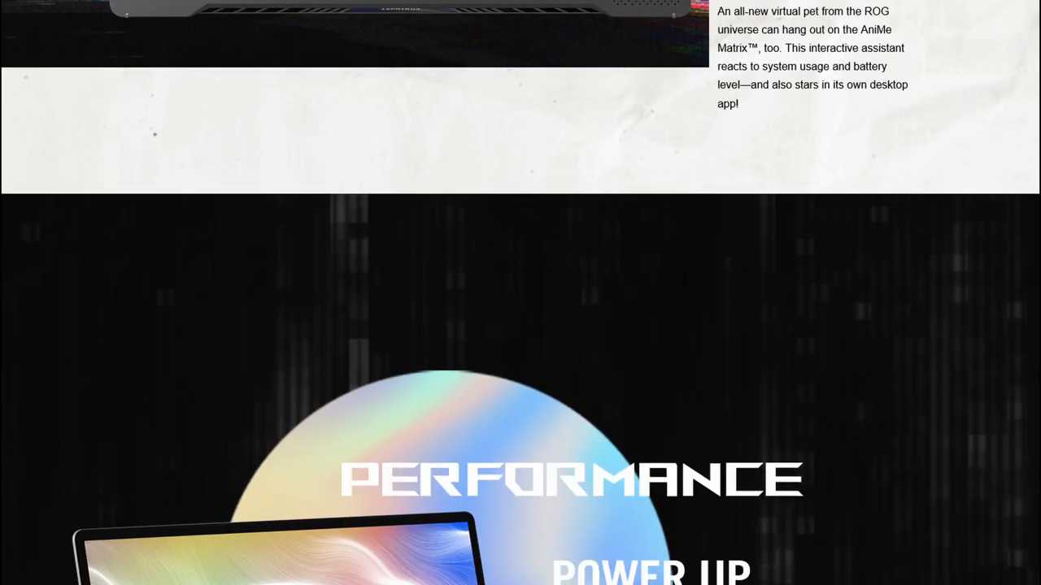
scroll("down", 3)
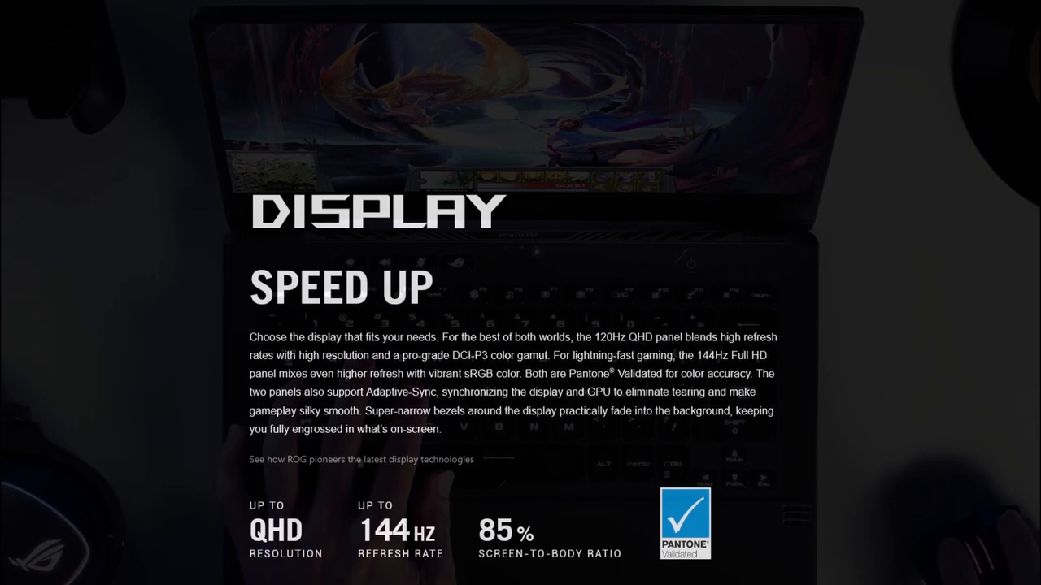
scroll("down", 3)
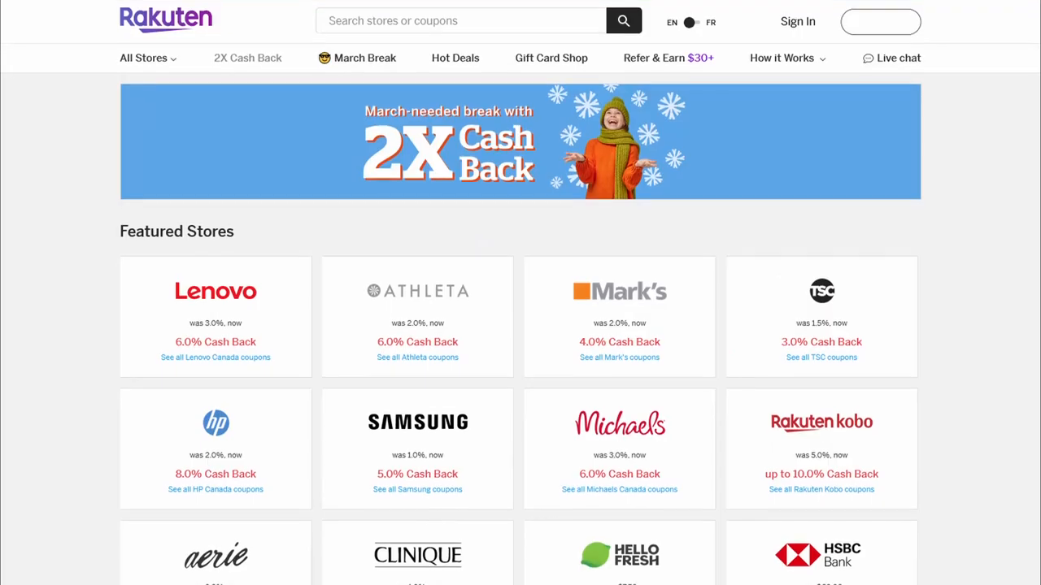
scroll("down", 3)
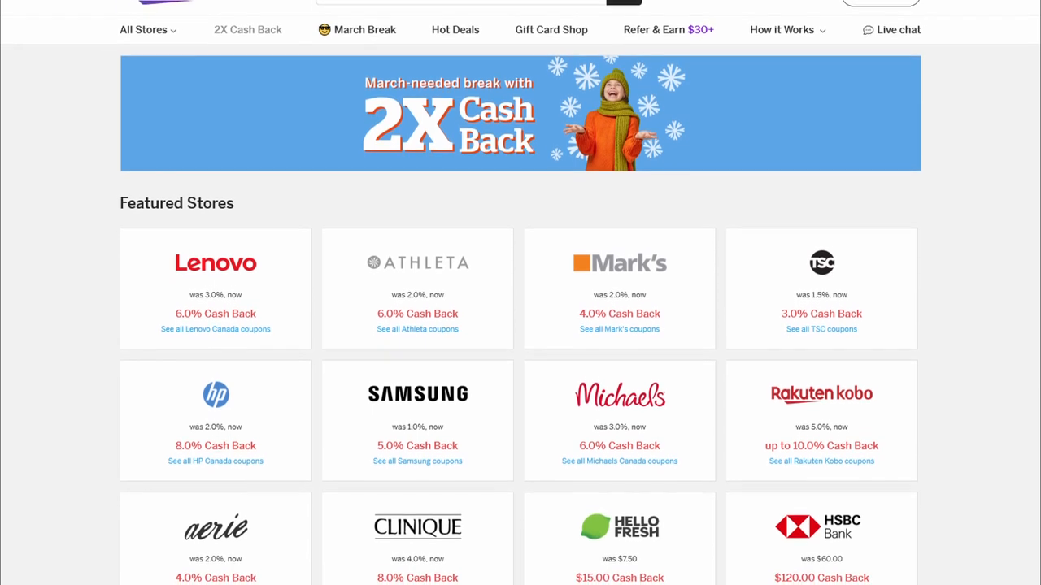
scroll("down", 3)
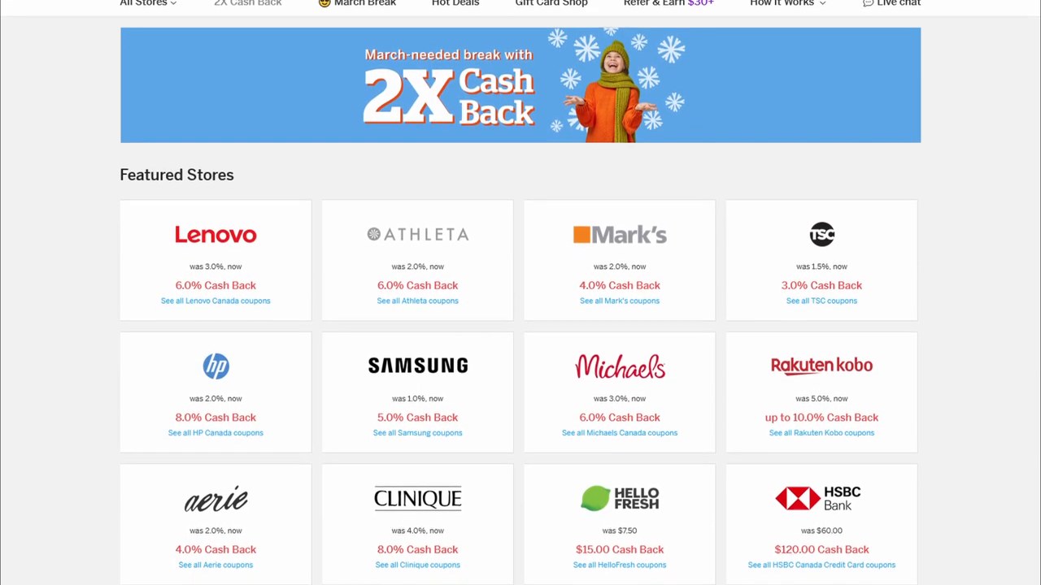
scroll("down", 3)
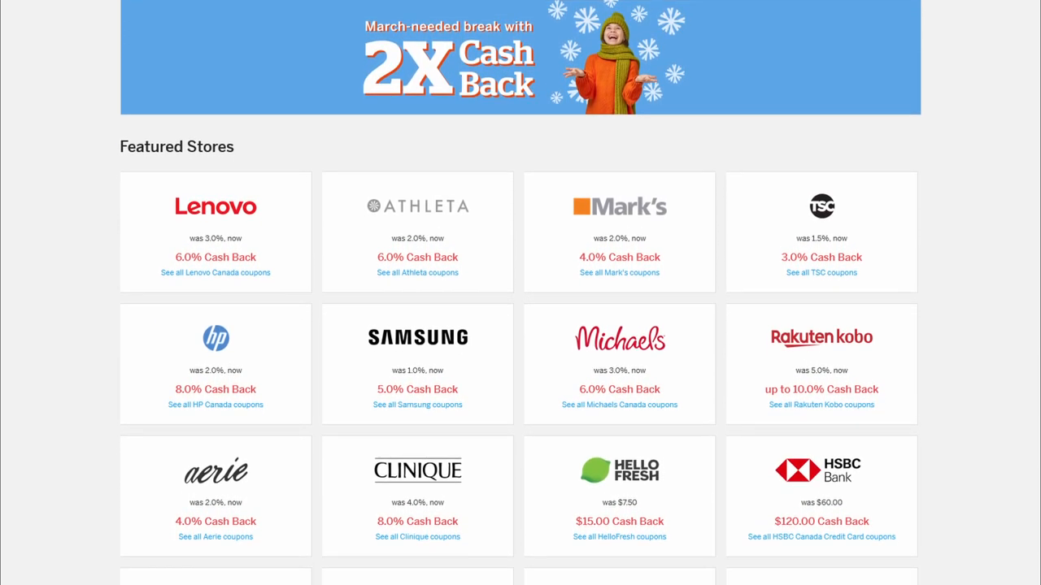
scroll("down", 3)
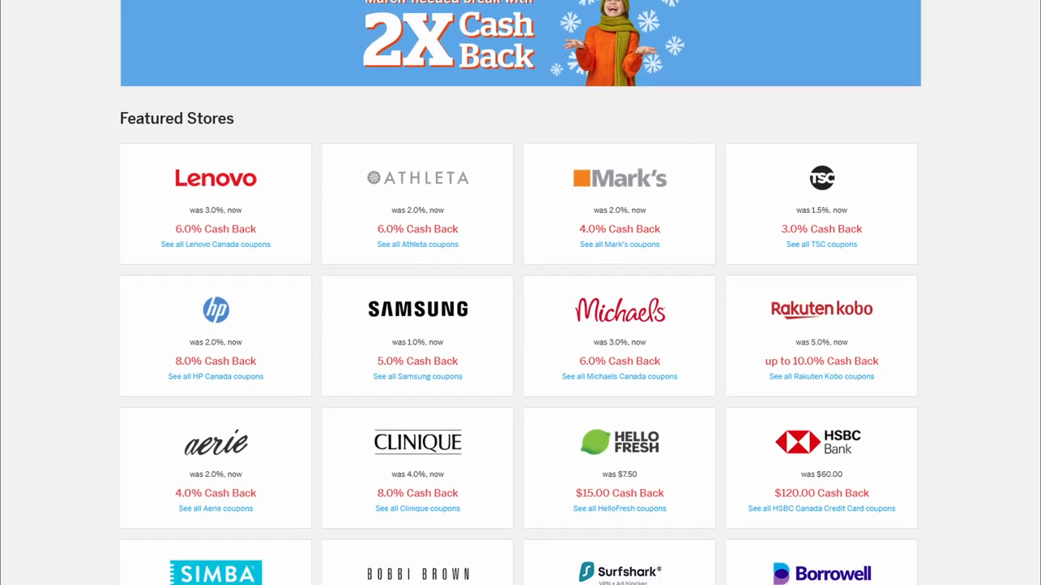
scroll("down", 3)
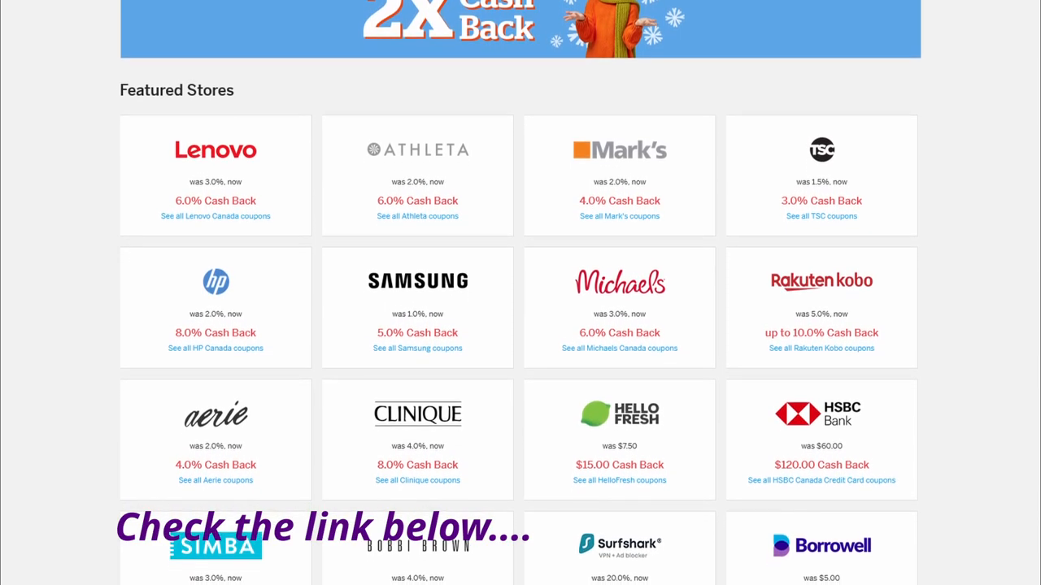
scroll("down", 3)
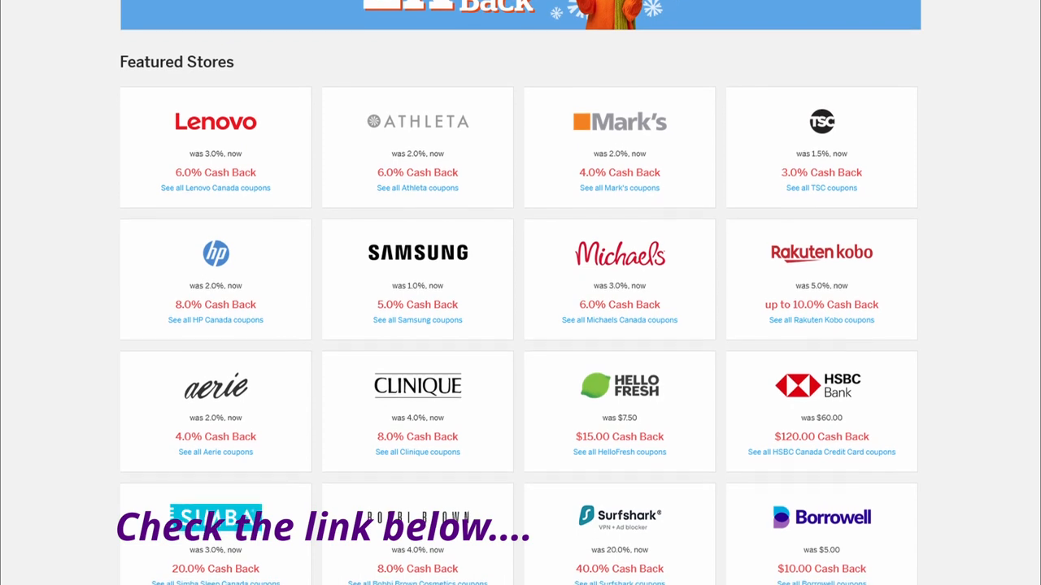
scroll("down", 3)
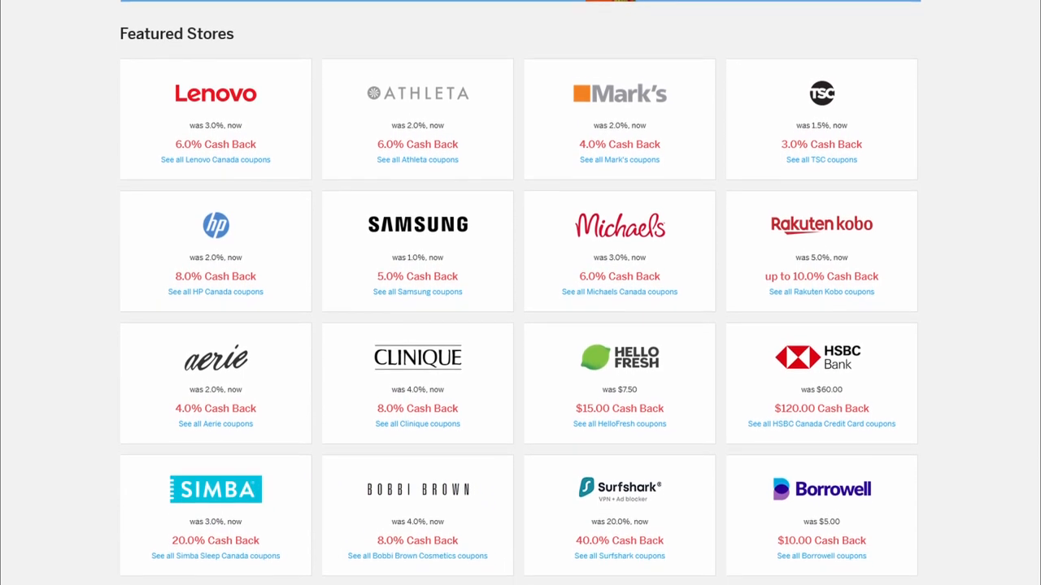
scroll("down", 3)
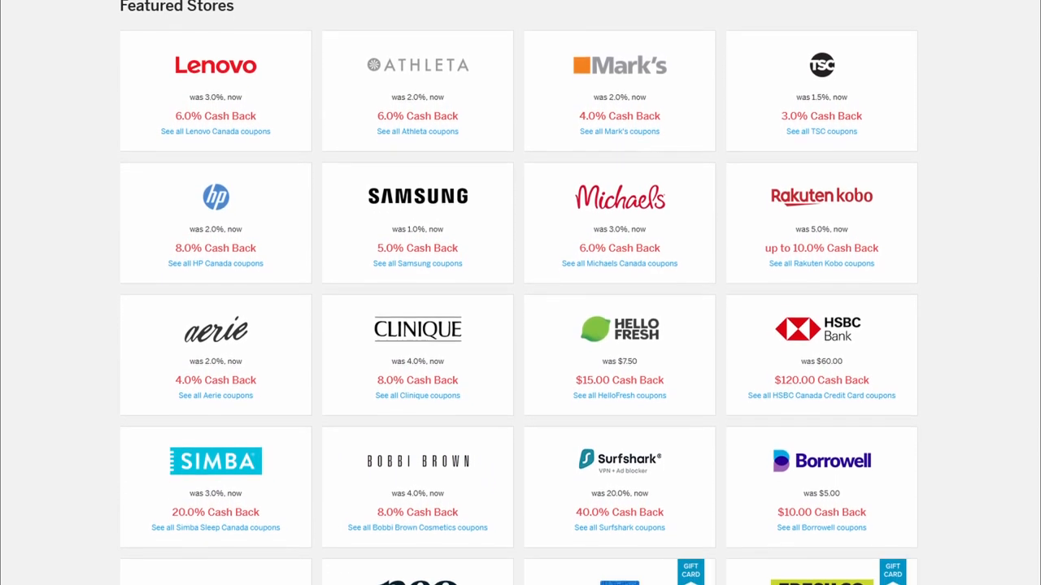
scroll("down", 3)
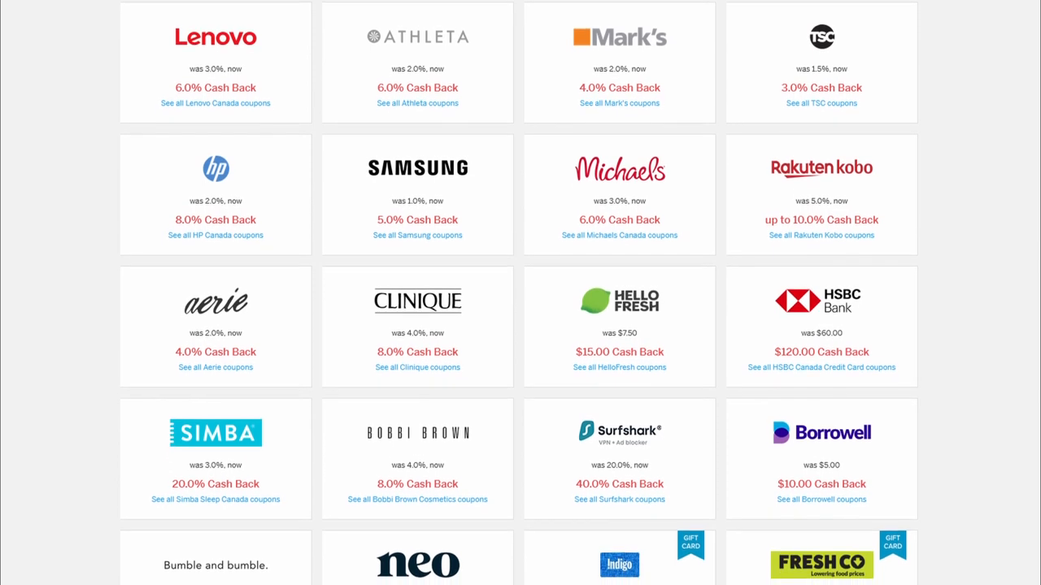
scroll("down", 3)
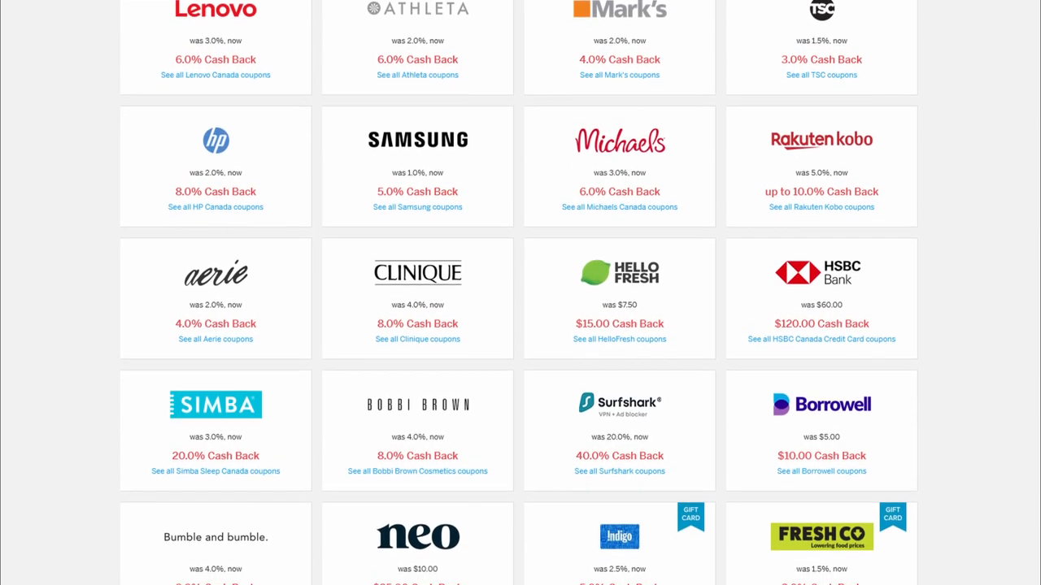
scroll("down", 3)
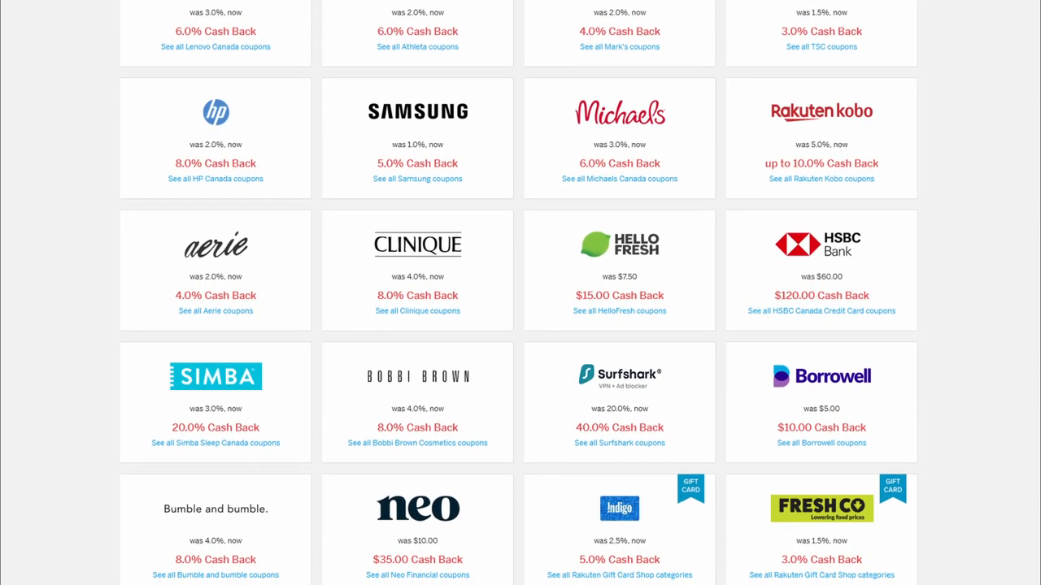
scroll("down", 3)
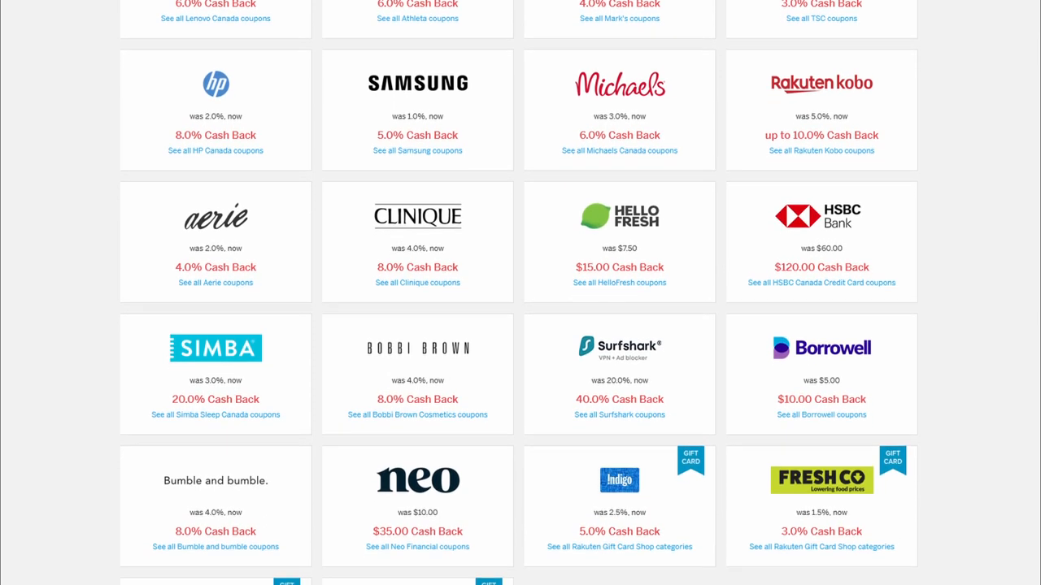
scroll("down", 3)
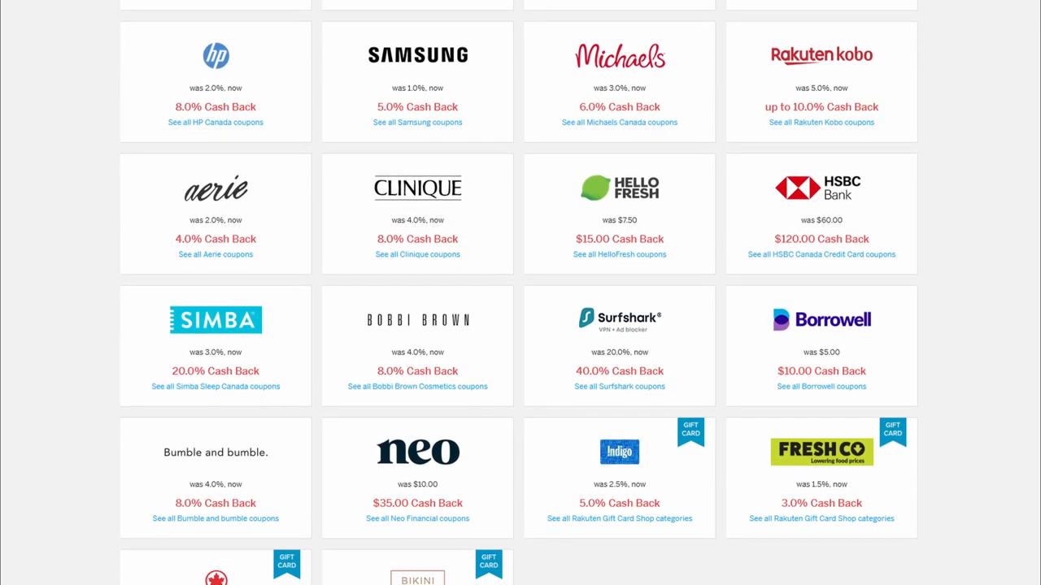
scroll("down", 3)
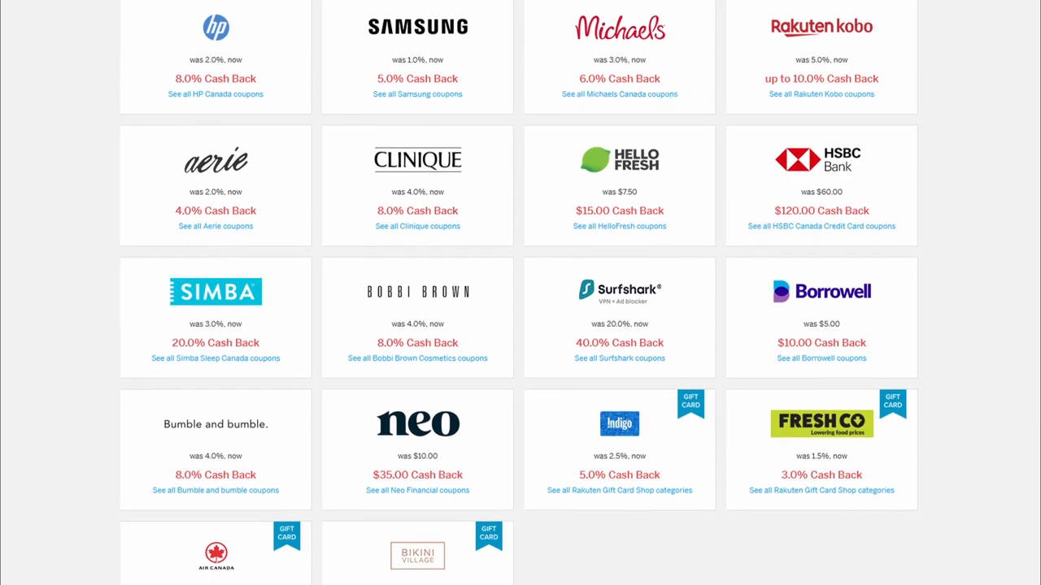
scroll("down", 3)
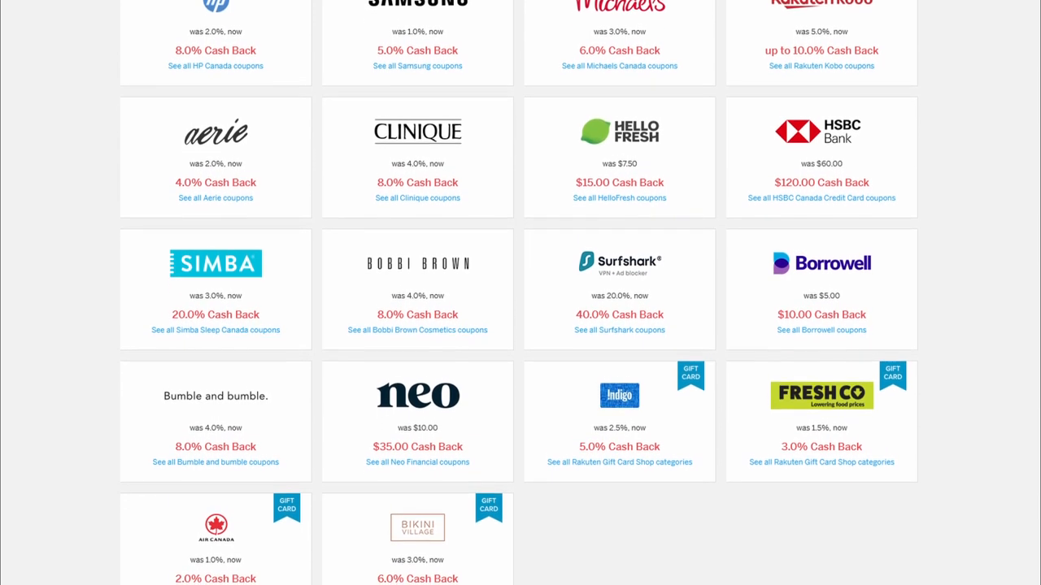
scroll("down", 3)
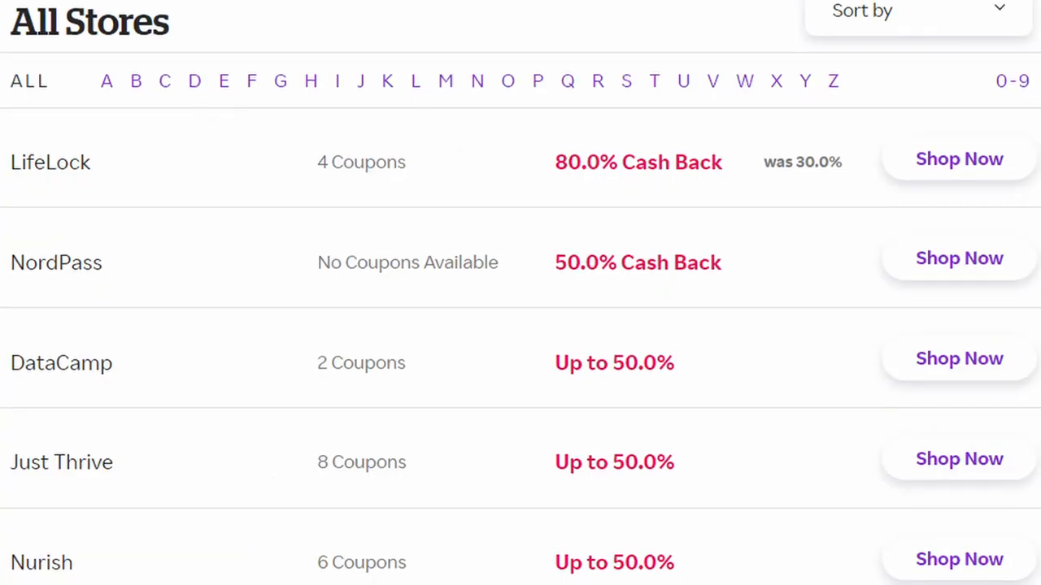
scroll("down", 3)
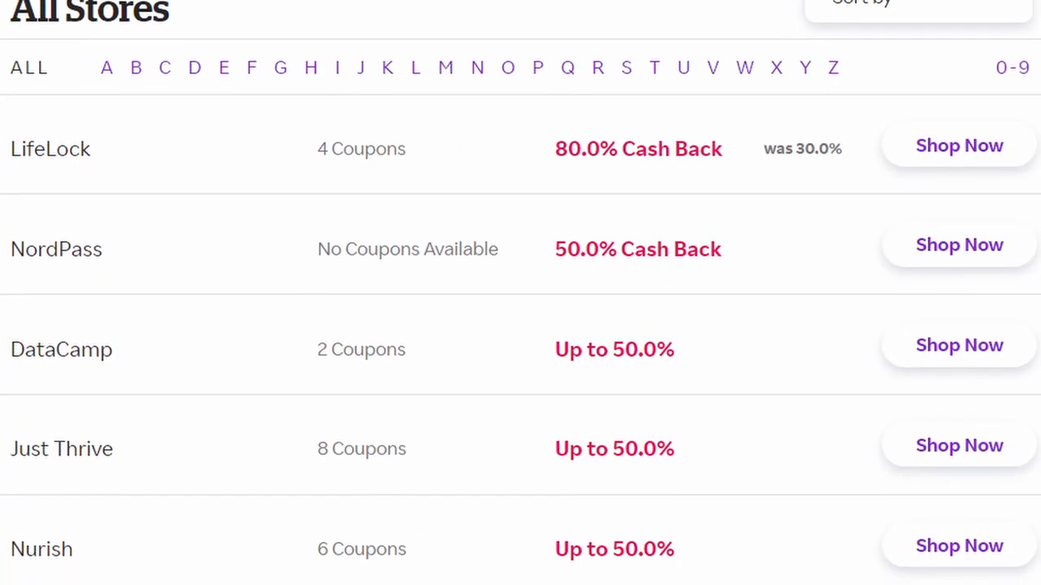
scroll("down", 3)
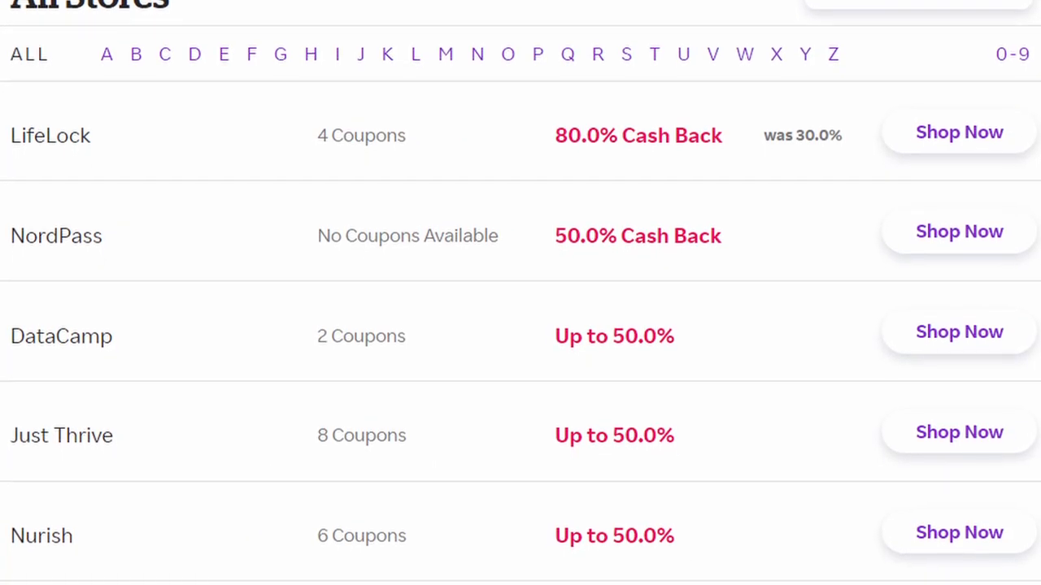
scroll("down", 3)
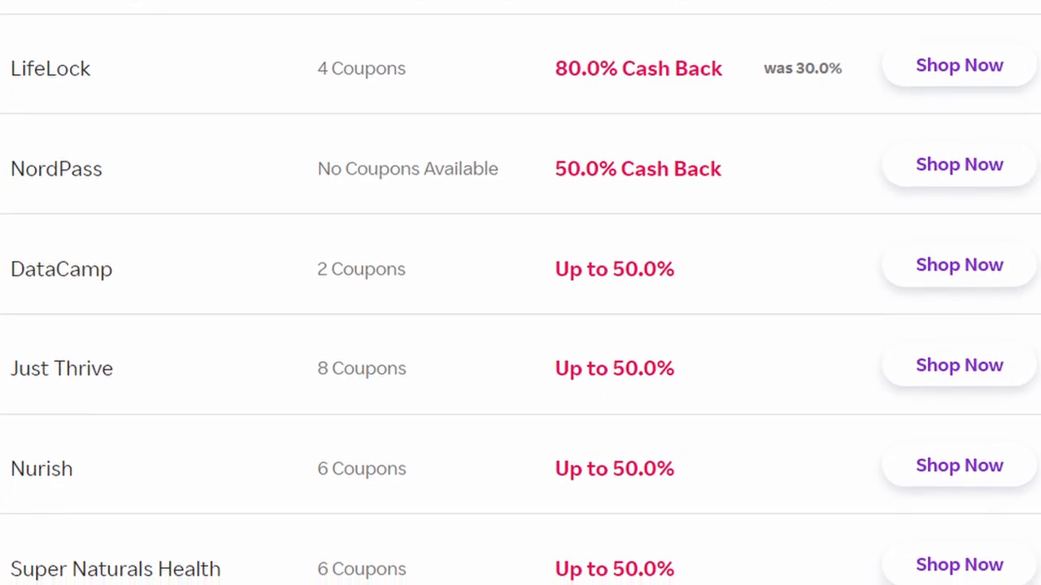
scroll("down", 3)
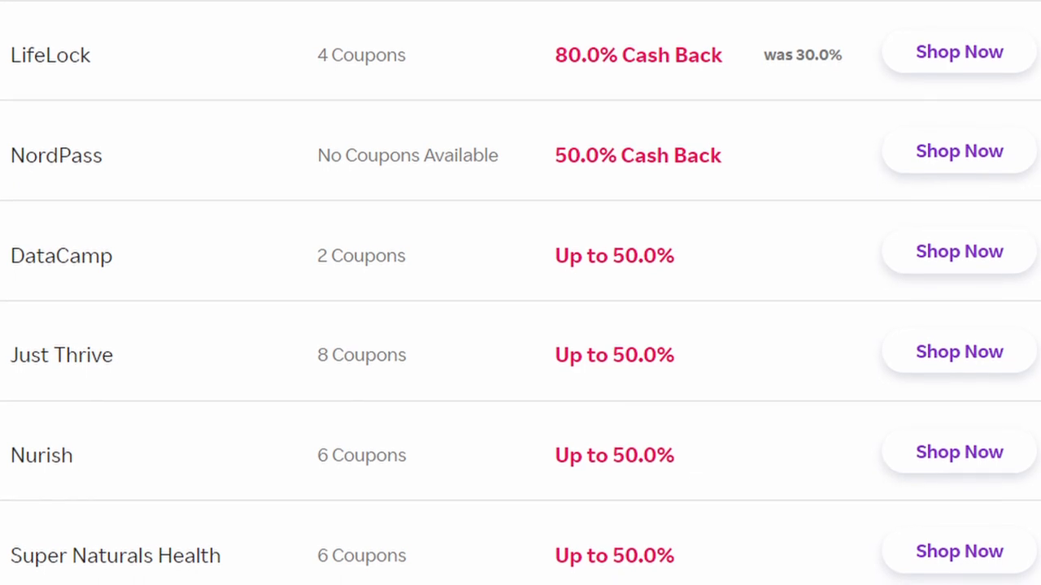